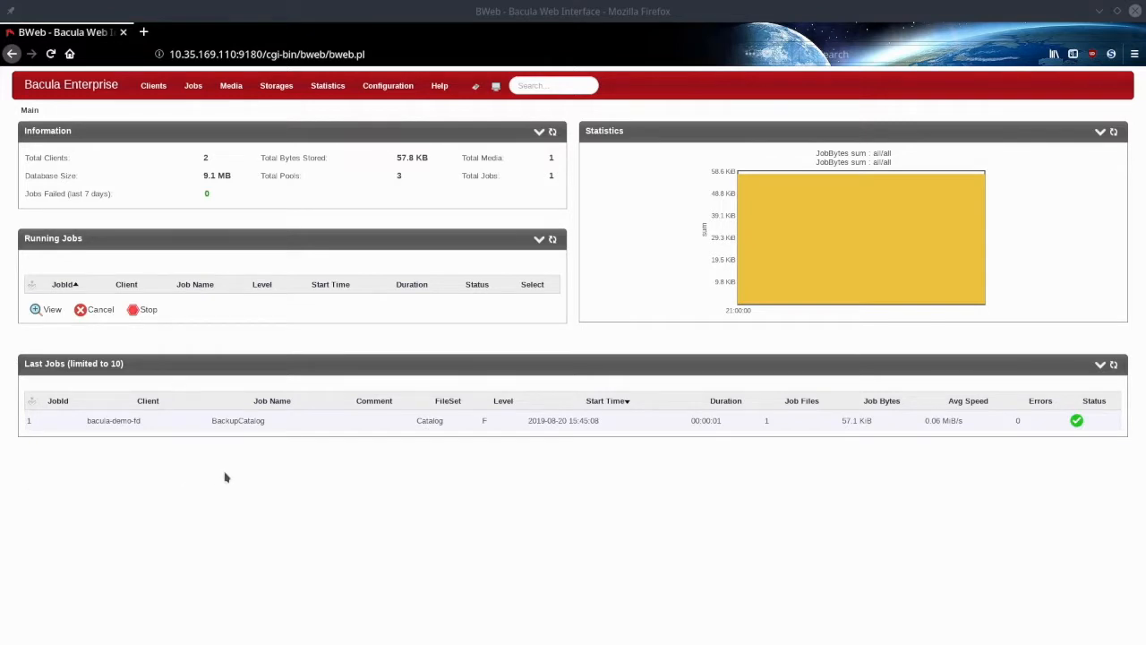
- Create backup job Windows10-demo-bmr on the DefaultJob template for client Win10-Bacula-Demo-fd
click(387, 86)
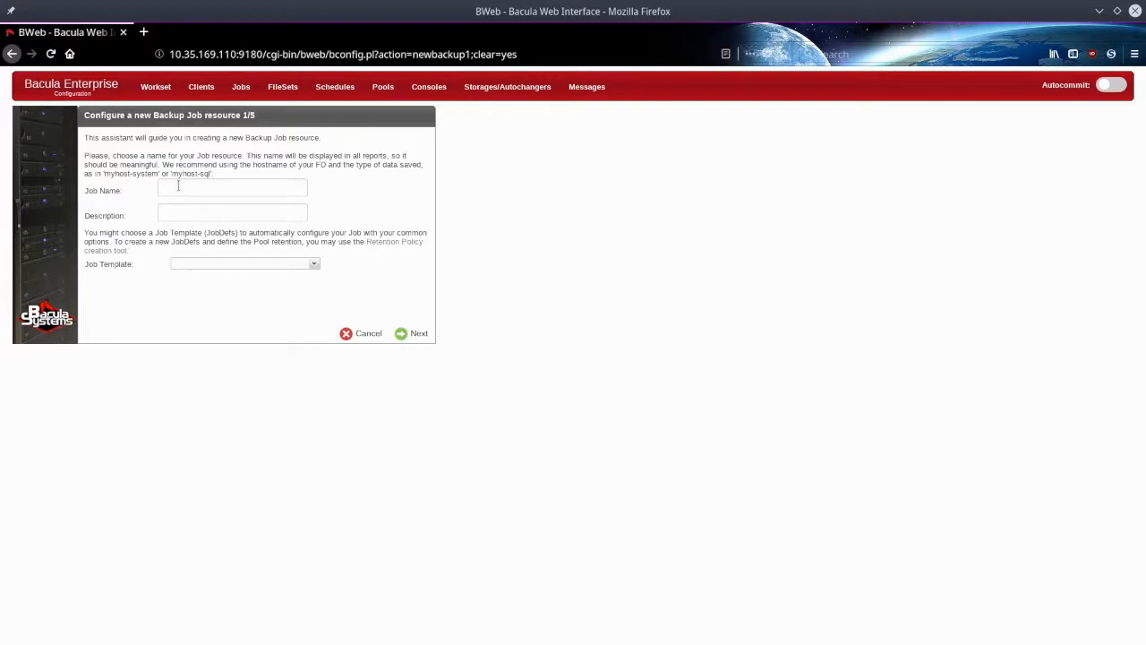
text(Windows10-demo-bmr)
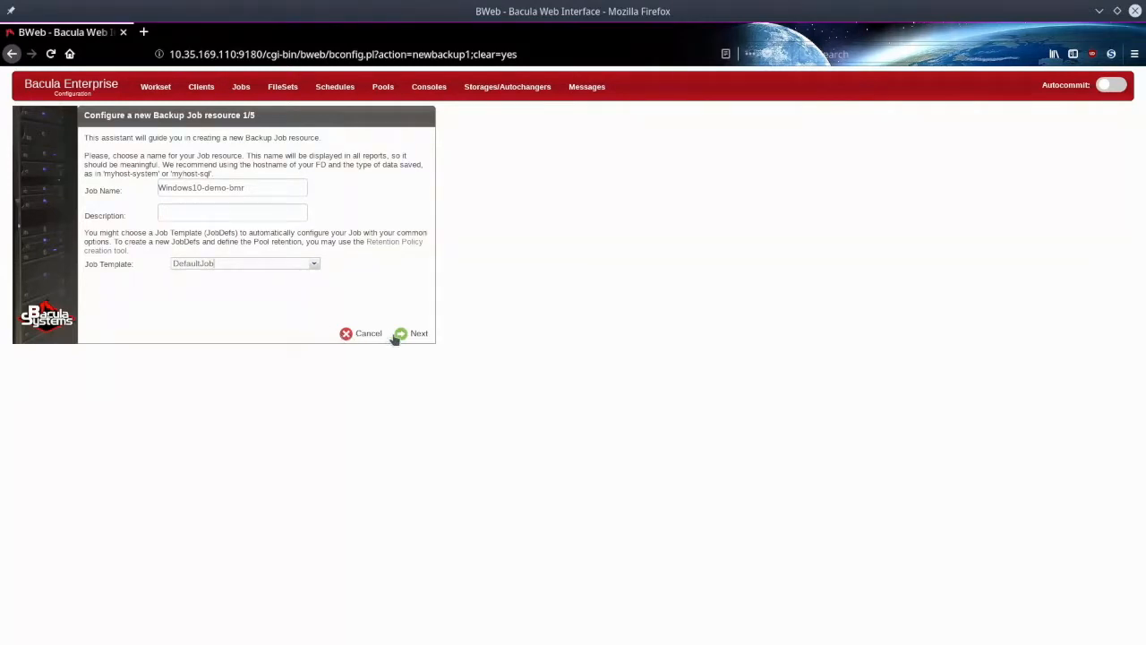
click(419, 333)
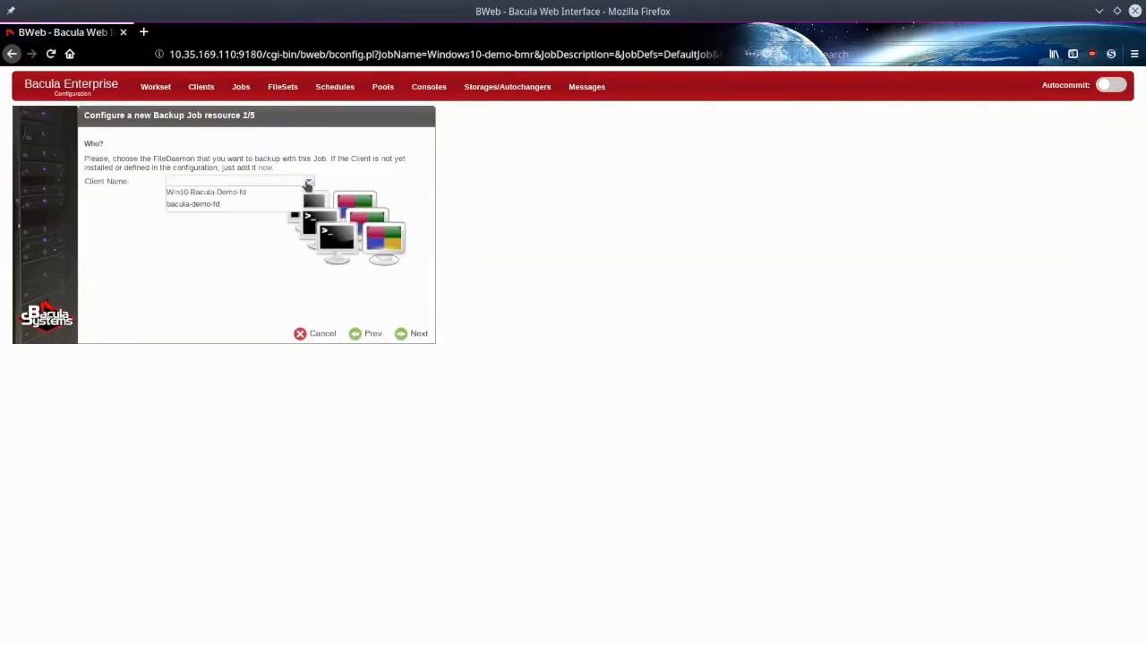
click(206, 192)
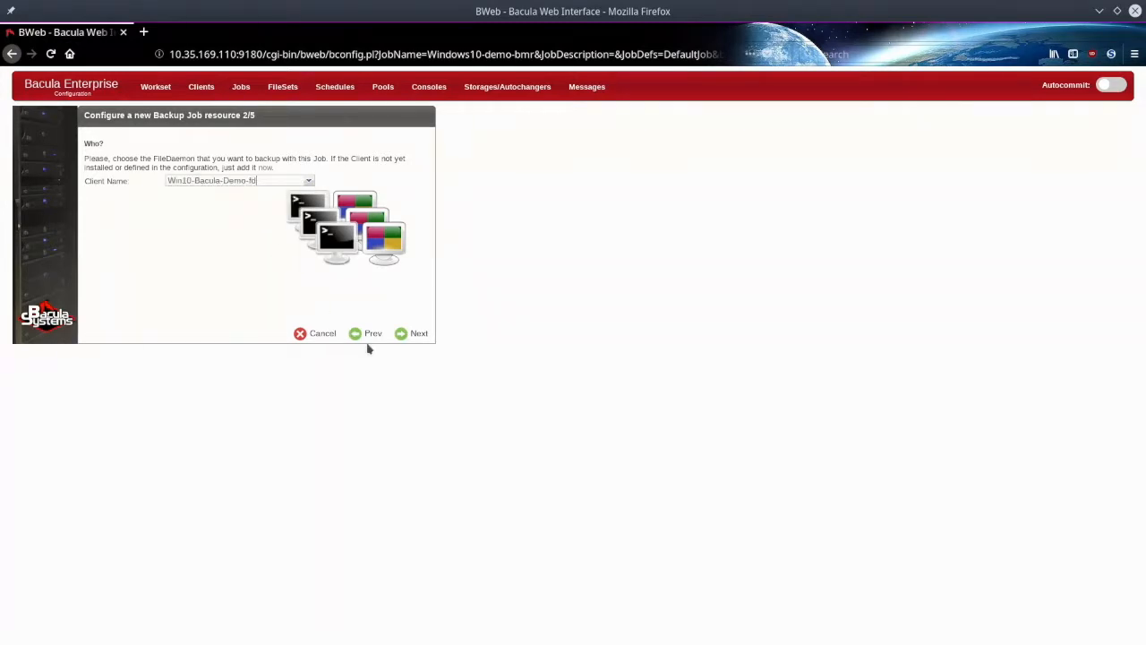
click(419, 333)
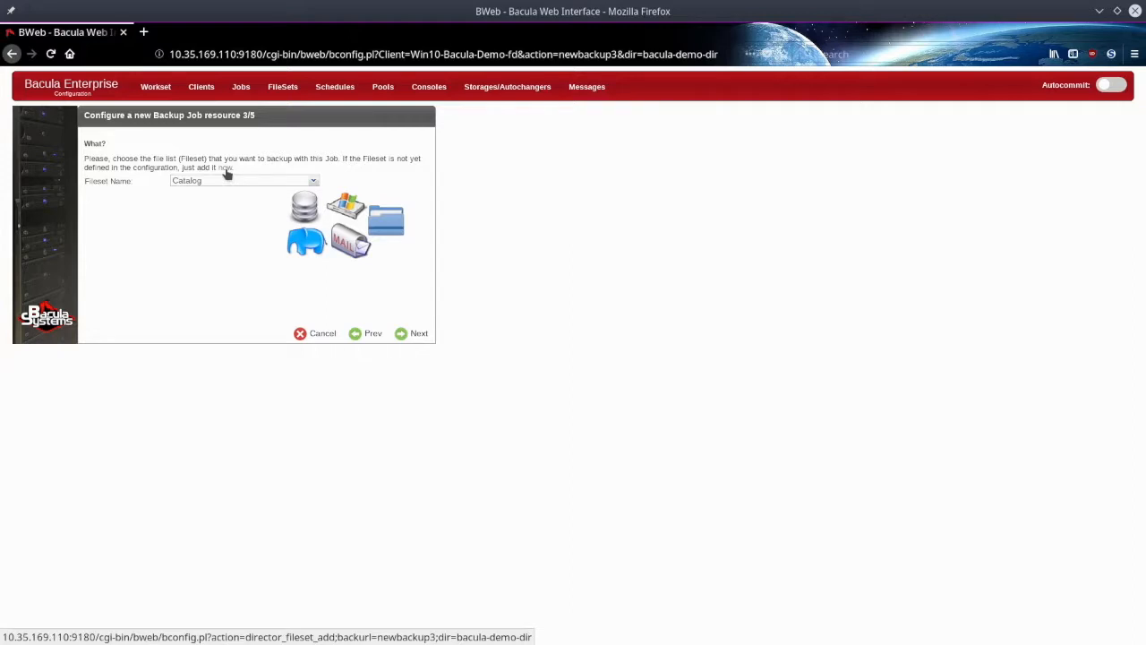
- Name the new fileset Win10-demo-BMR-fileset and browse Win10-Bacula-Demo-fd's C:/ for its include list
click(226, 172)
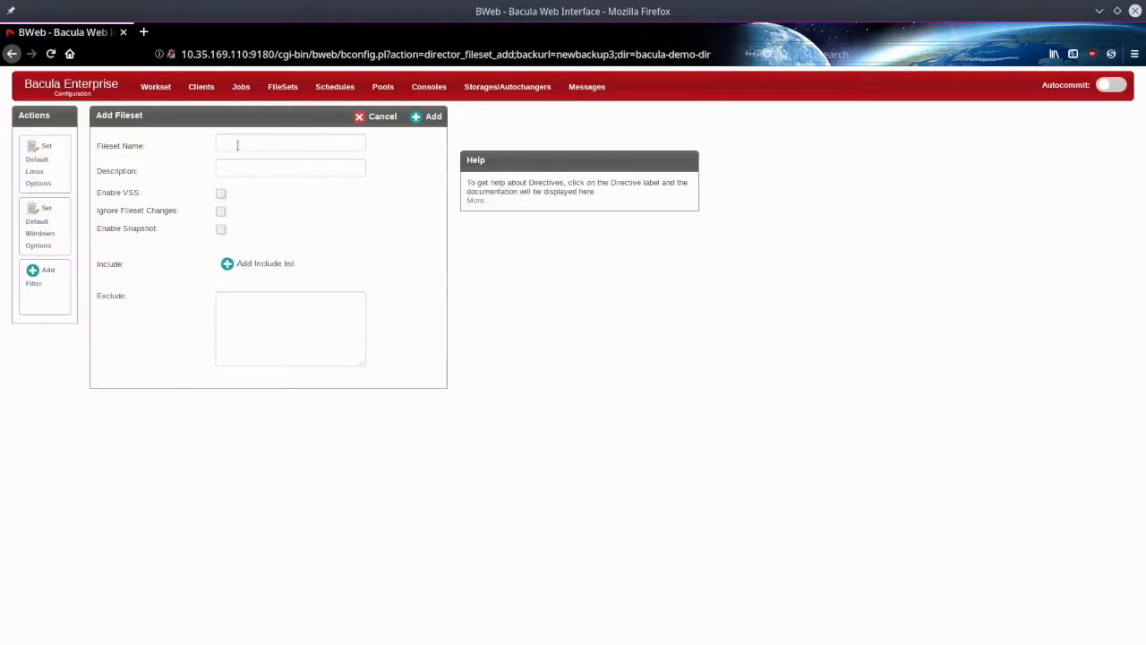
text(W)
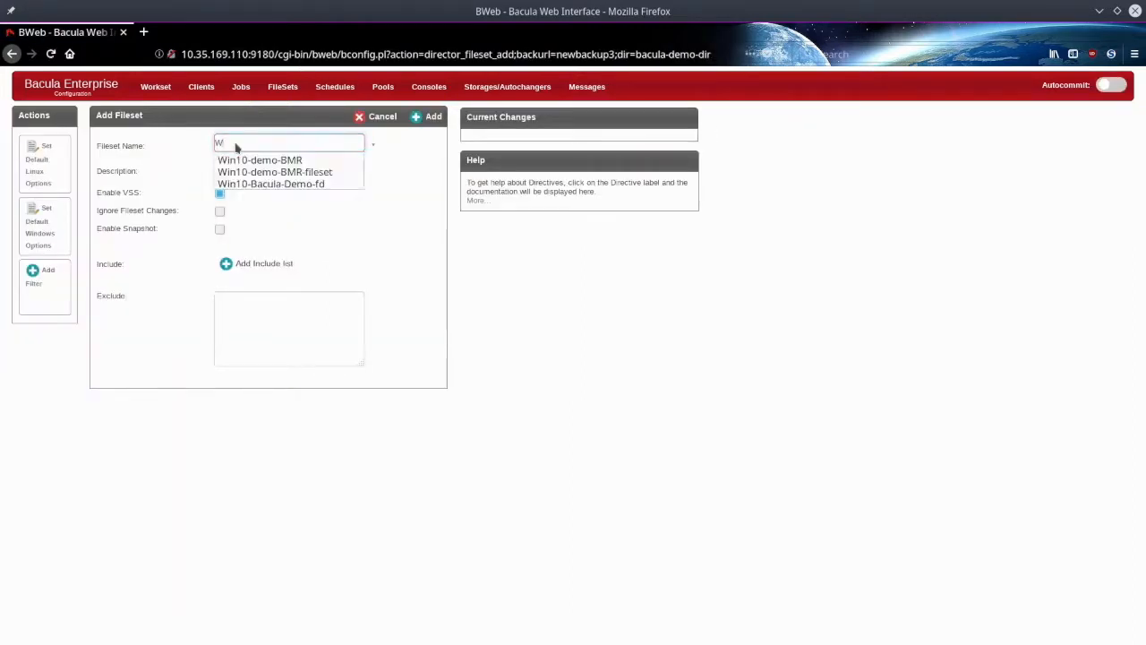
click(276, 172)
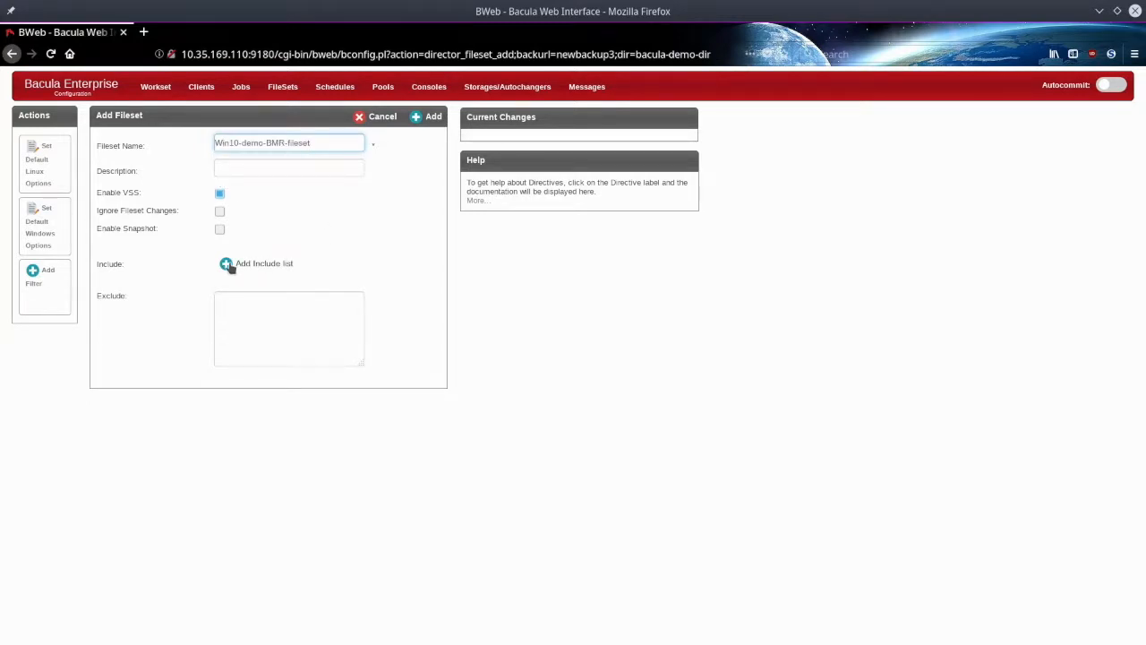
click(226, 263)
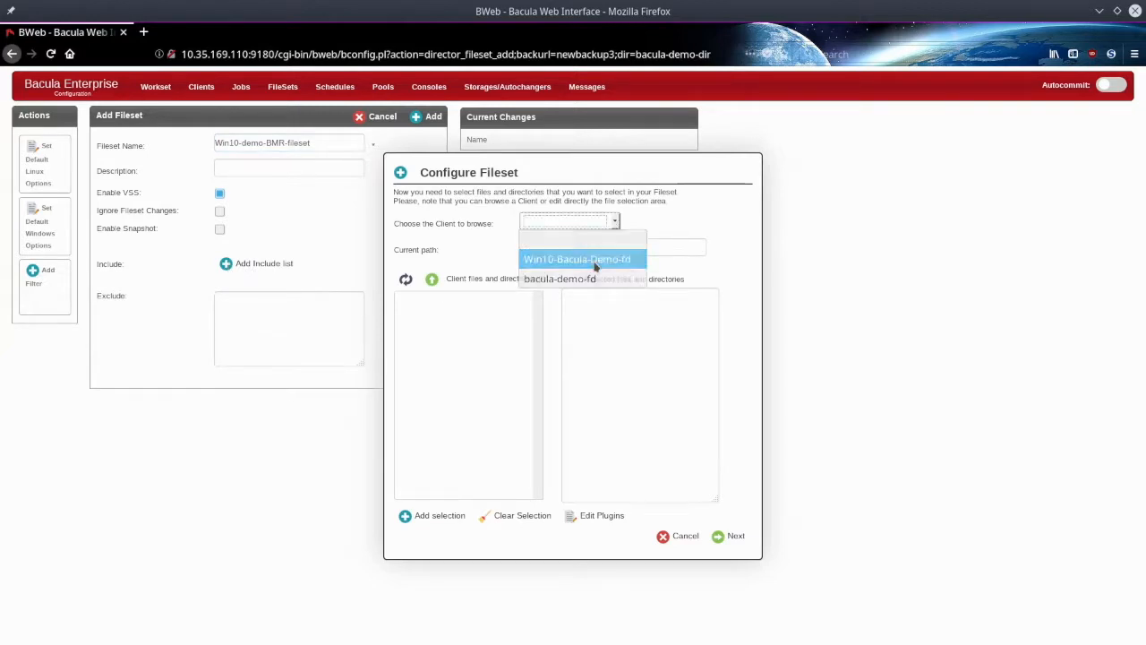
click(577, 258)
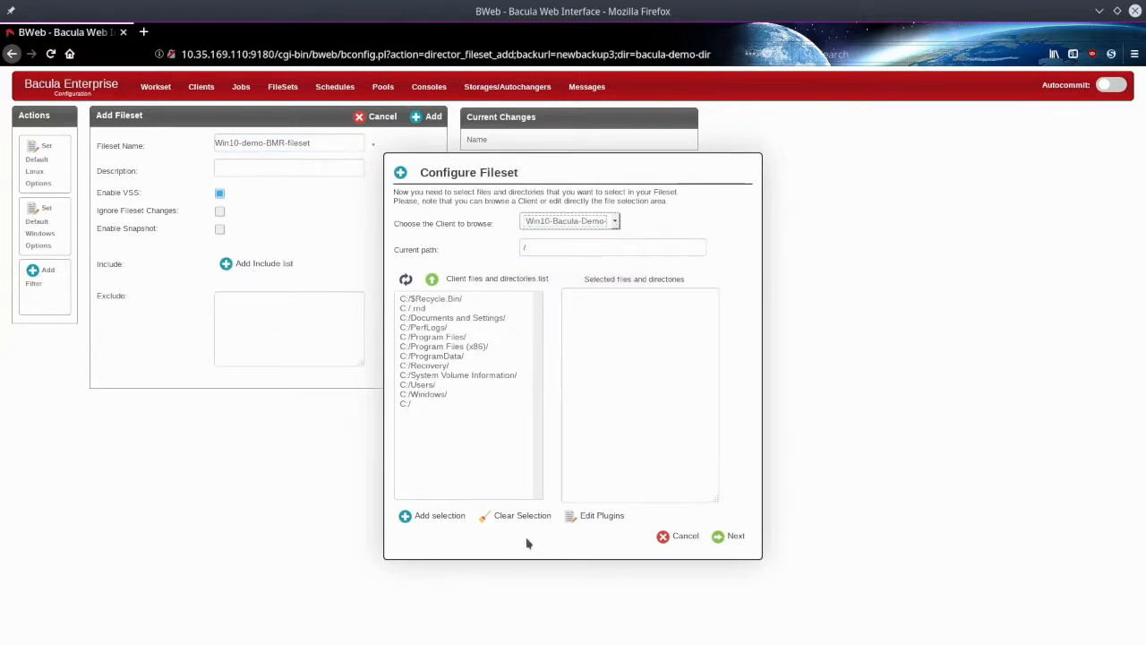
- Add the Windows Bare Metal Recovery (winbmr) plugin to the include list with no excluded drives
click(602, 516)
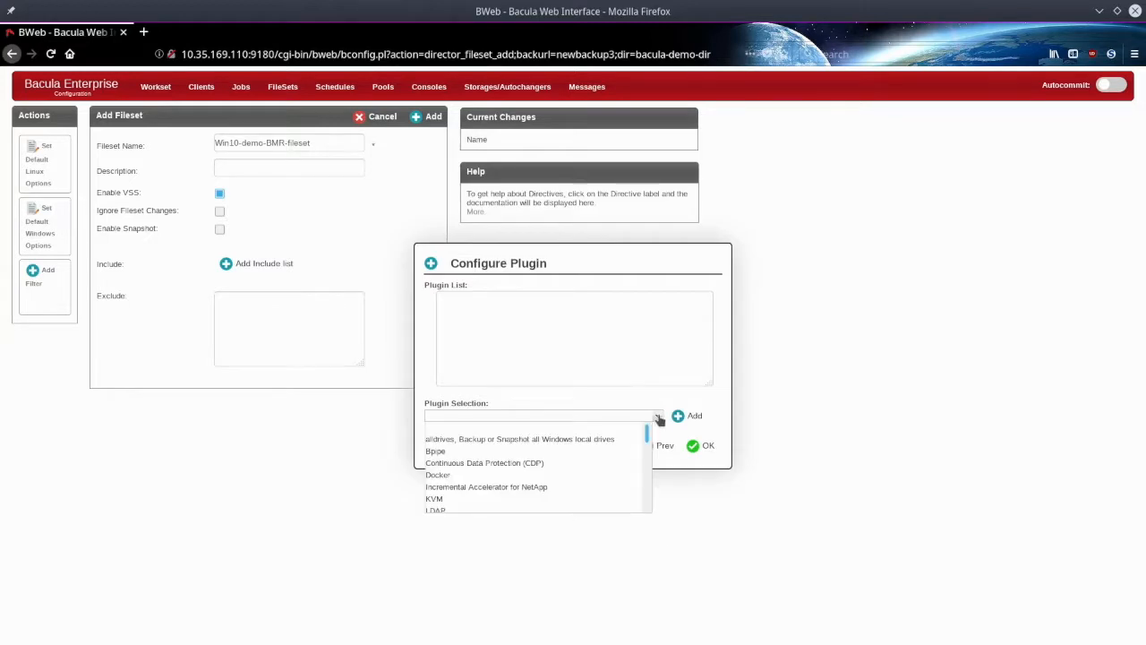
scroll(down, 3)
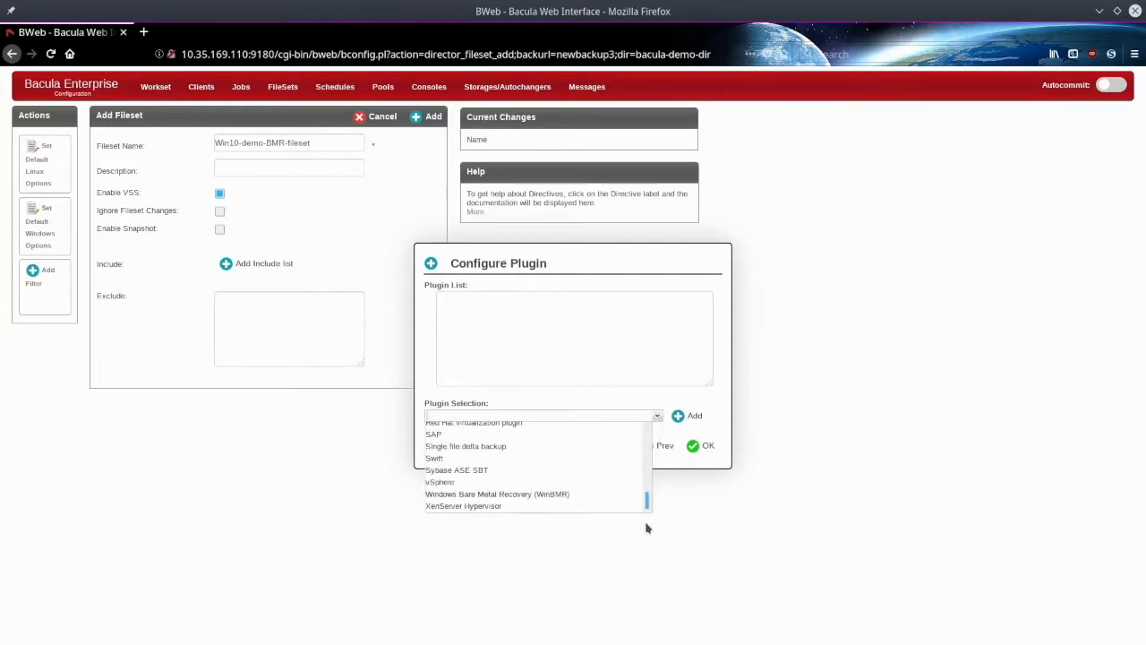
click(498, 494)
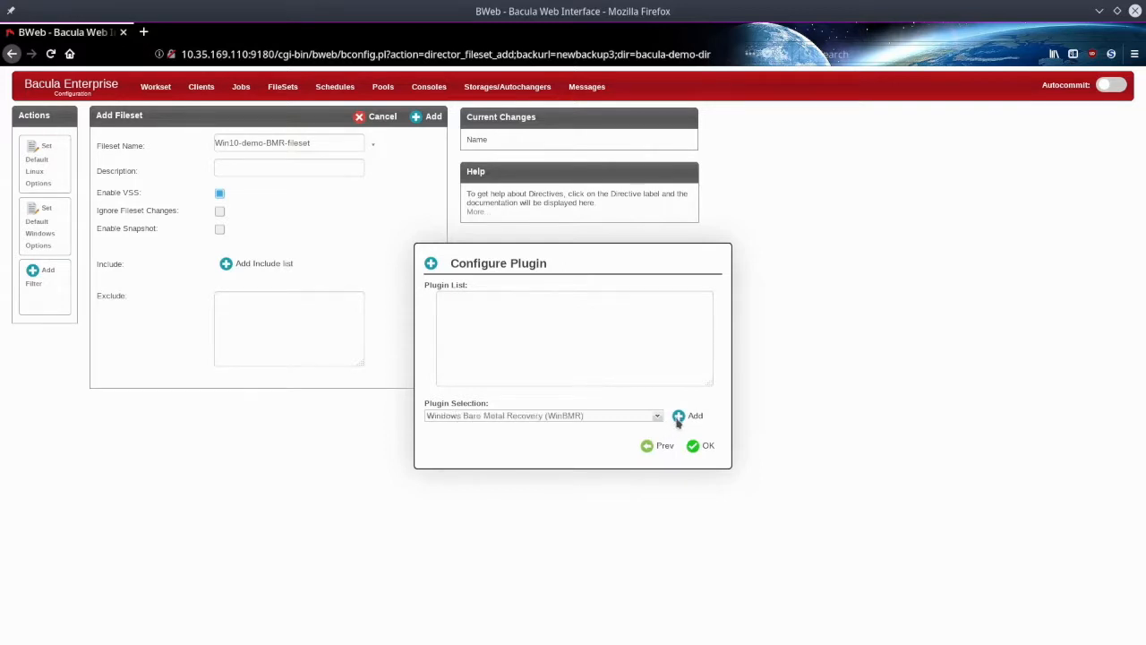
click(694, 415)
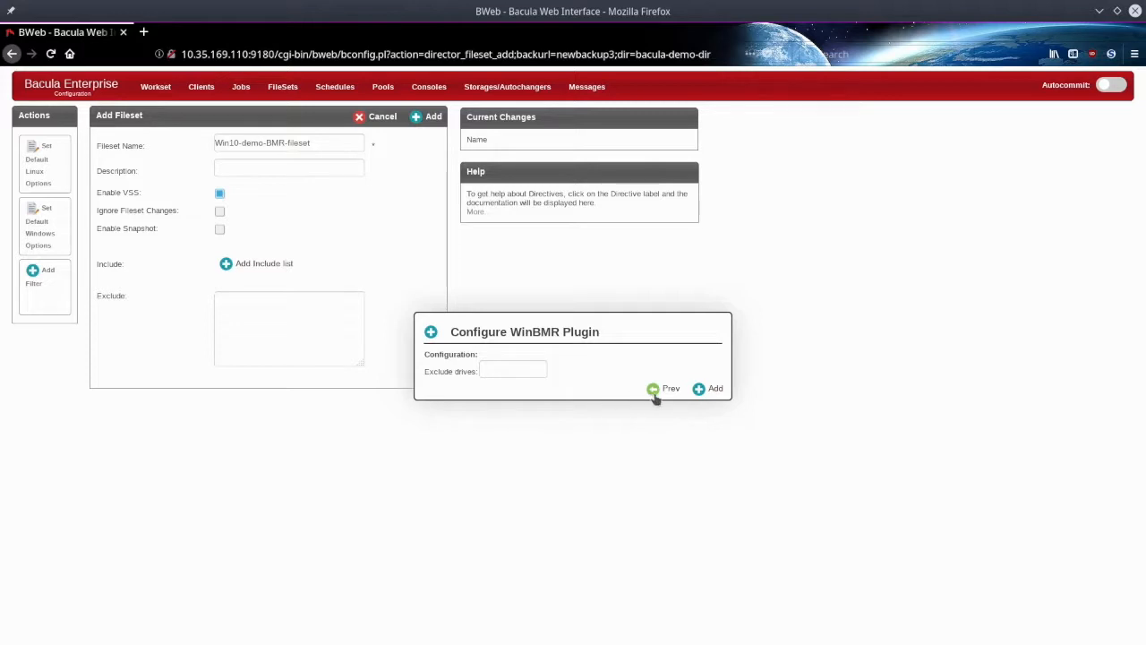
click(664, 387)
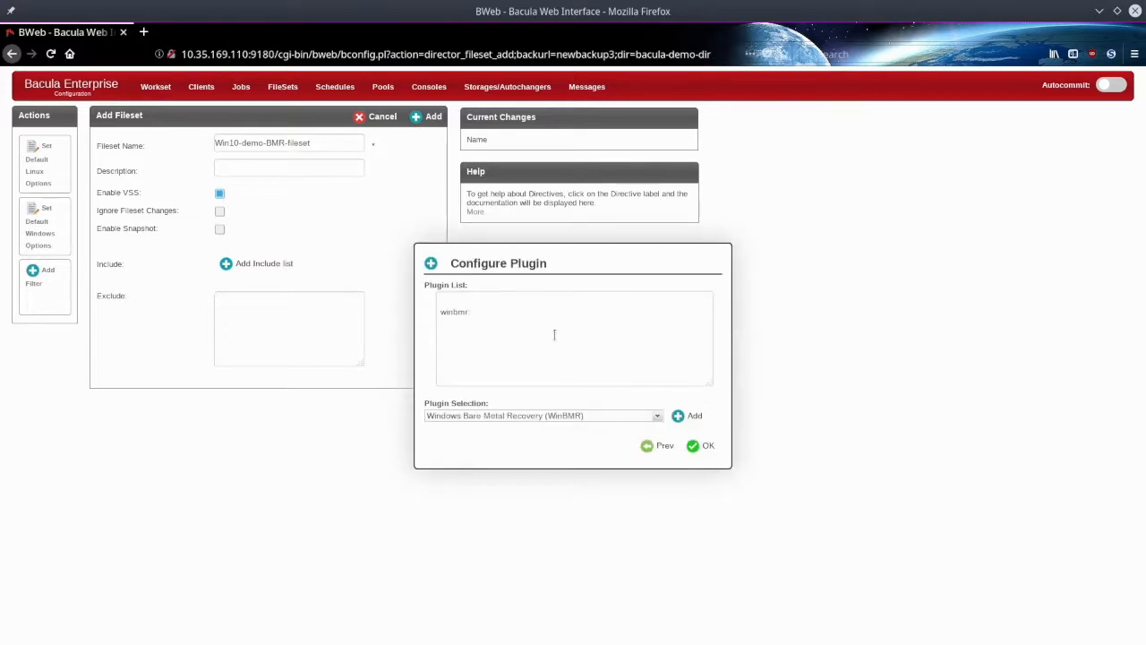
click(702, 444)
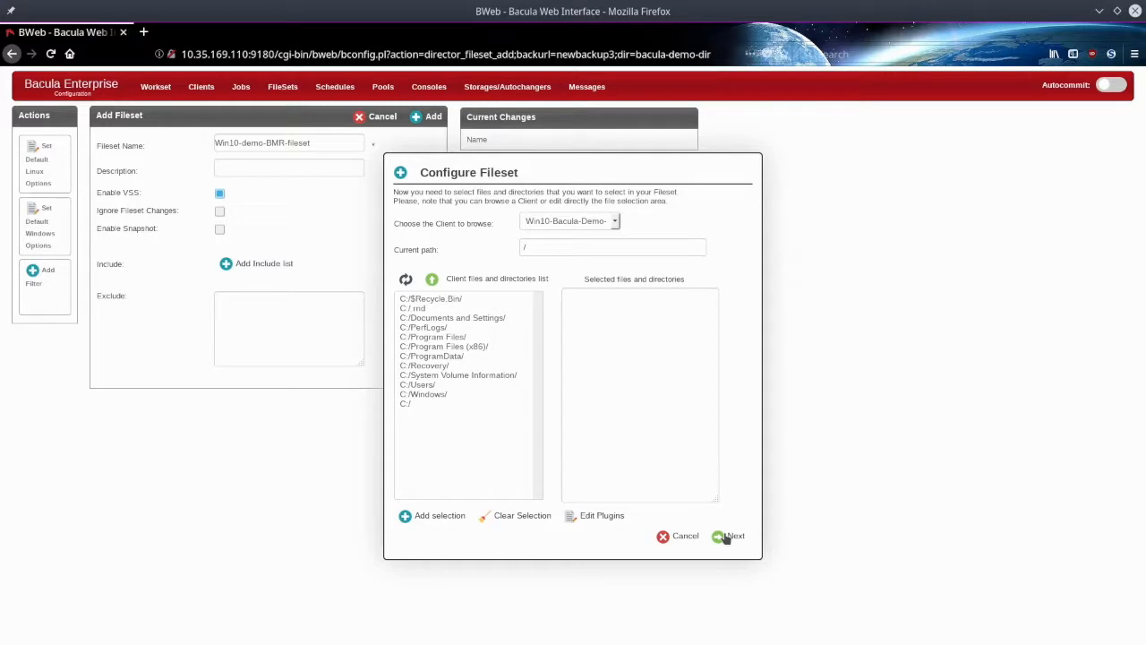
- Apply the default include options and save the Win10-demo-BMR-fileset
click(728, 535)
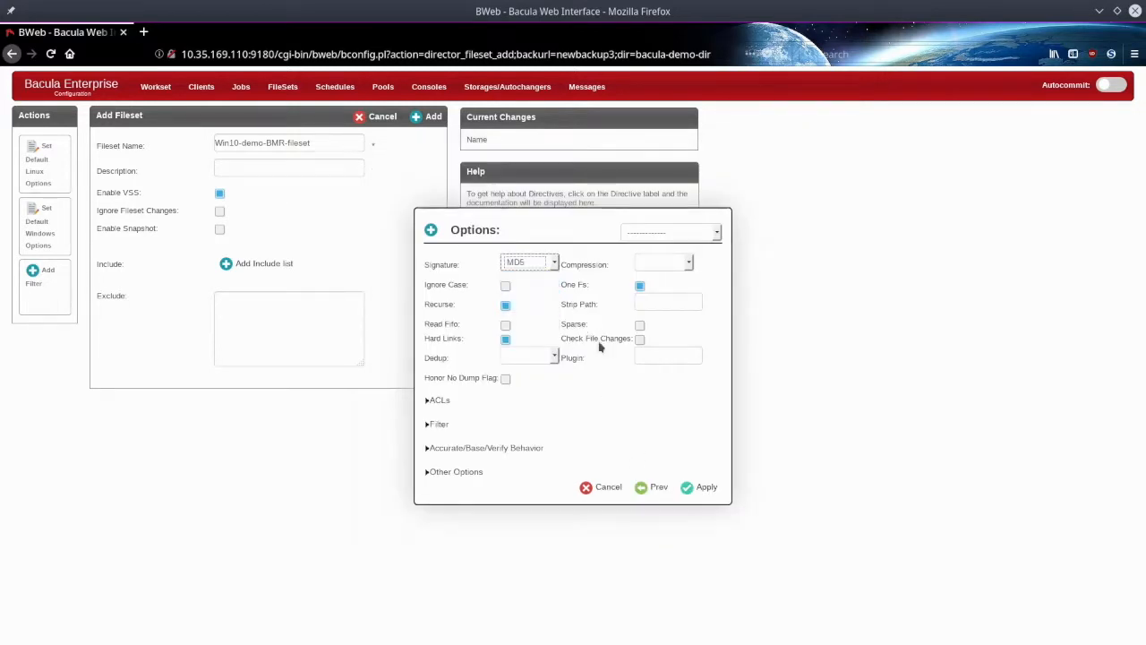
click(700, 487)
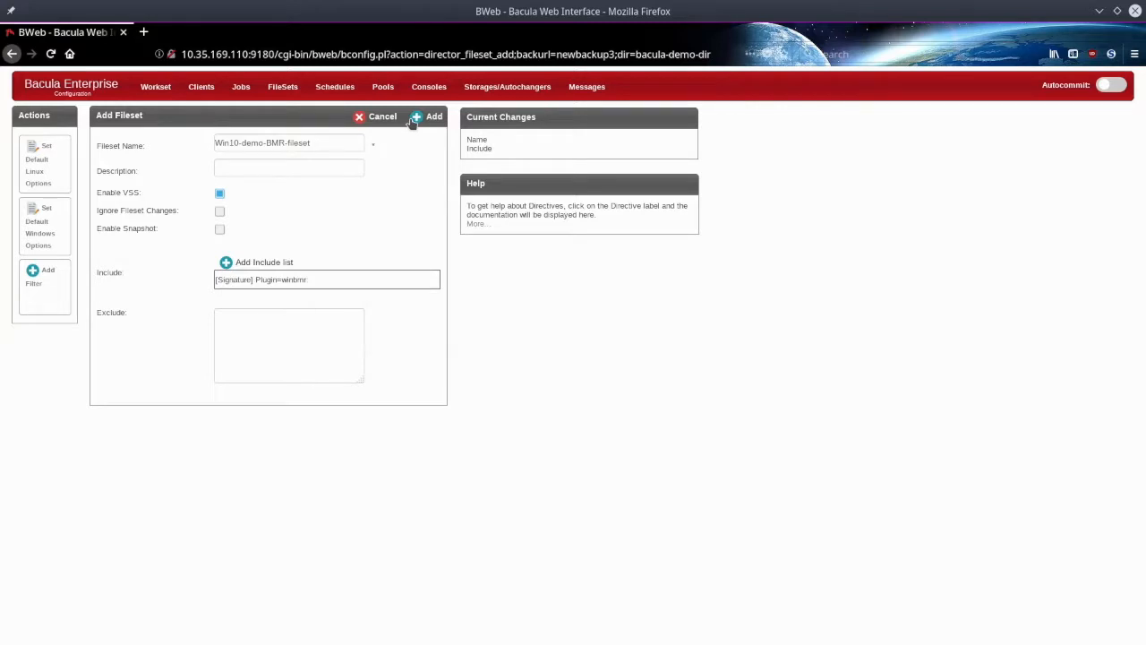
click(433, 117)
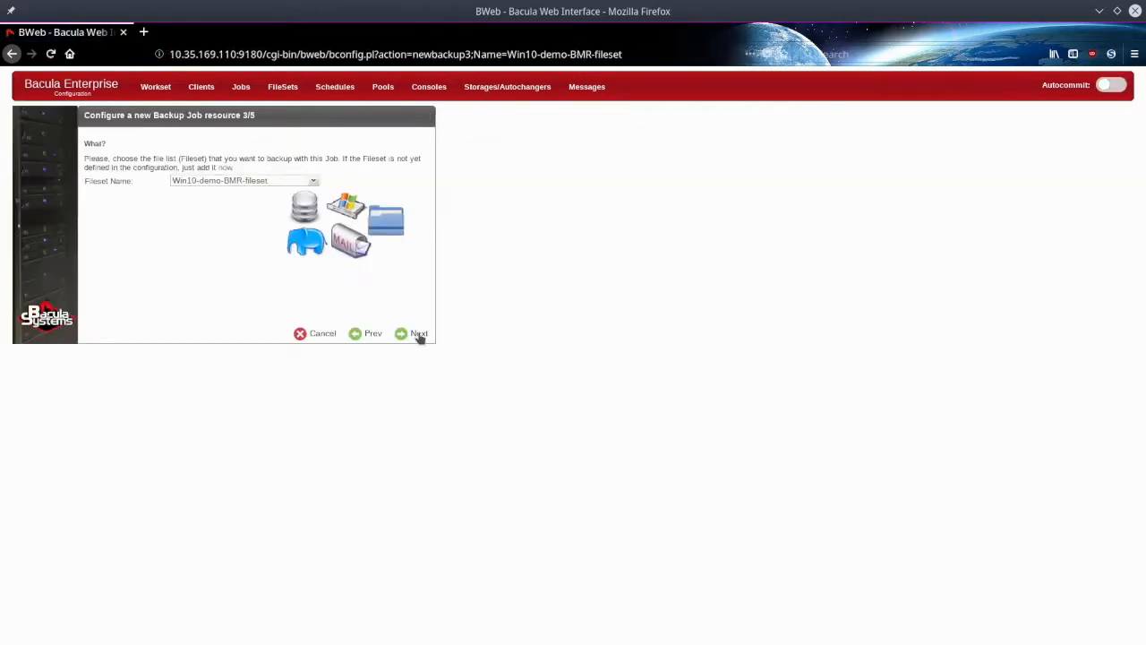
- Finish the wizard keeping the Default pool, default messages and File1 storage
click(412, 333)
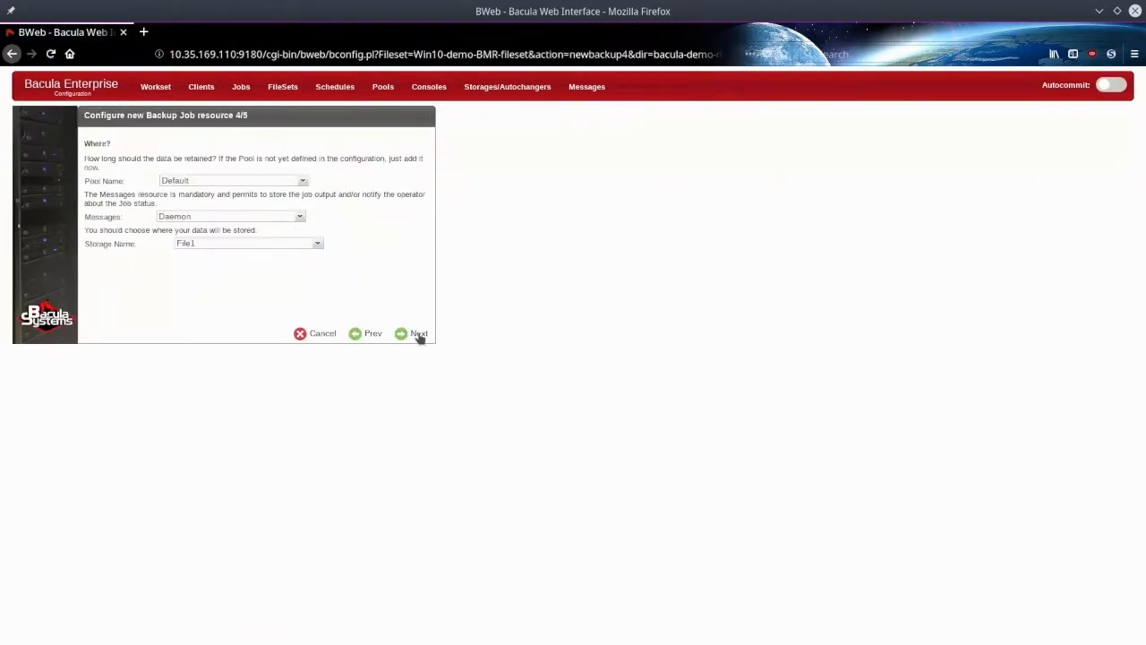
click(419, 333)
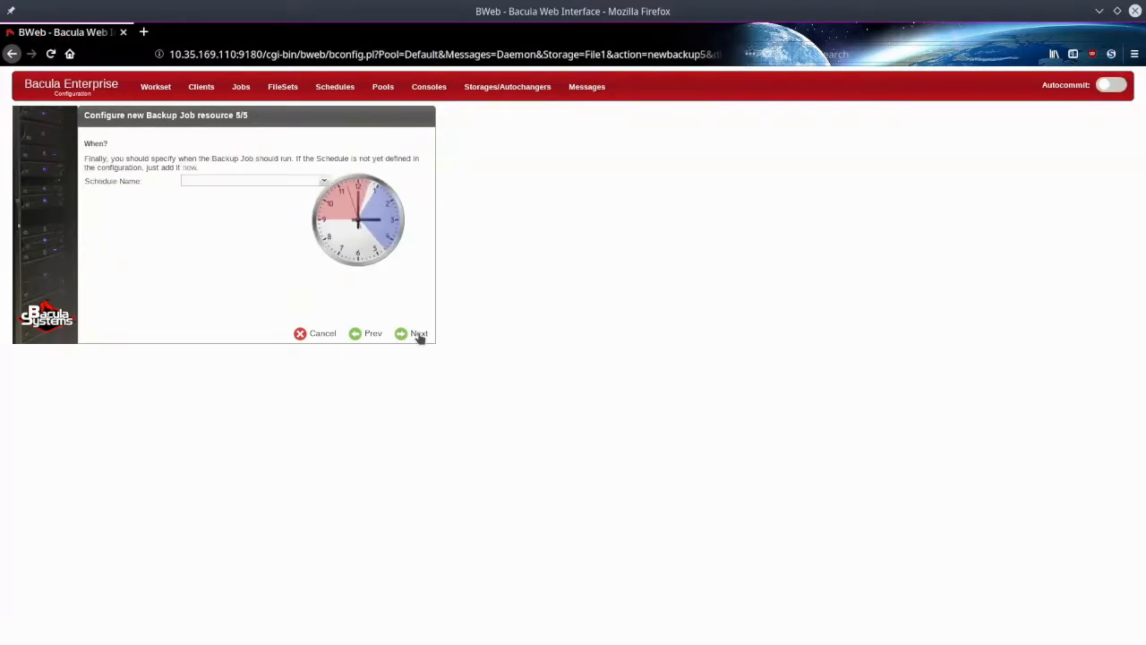
click(419, 333)
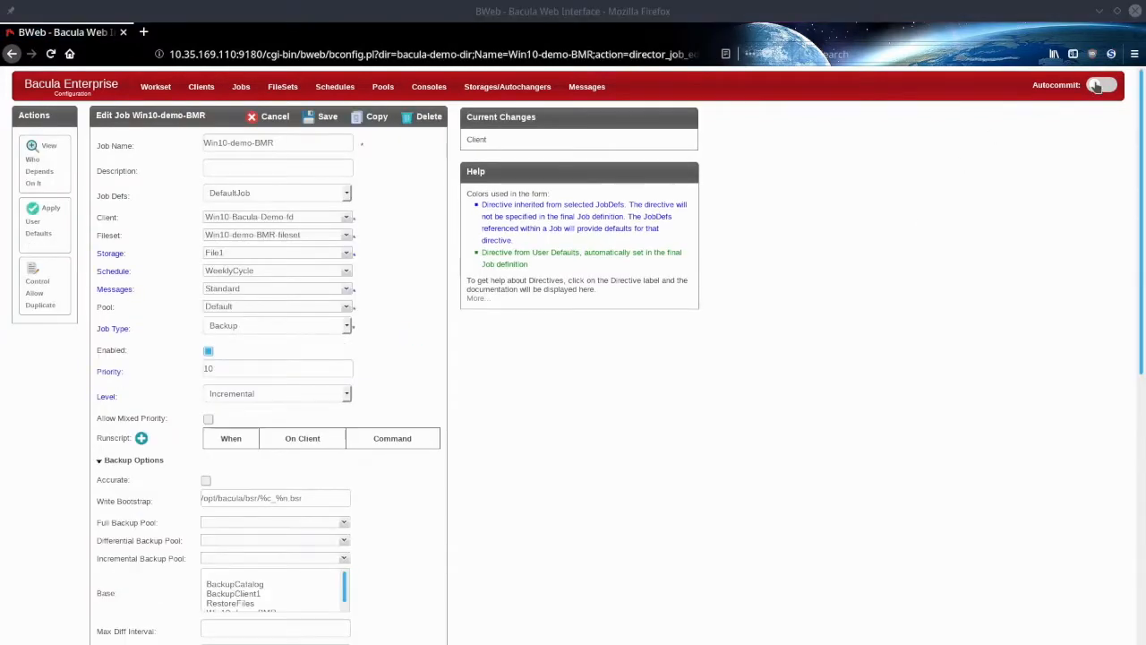
- Save the Win10-demo-BMR job, reloading the Director, and return to the dashboard
click(1103, 84)
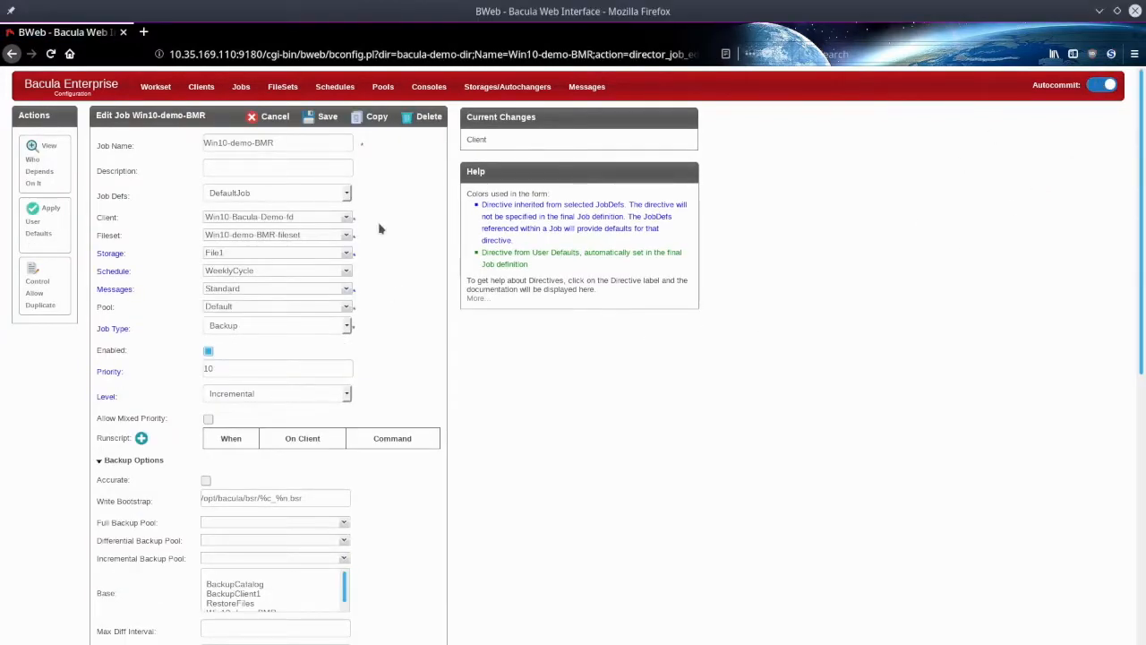
click(328, 117)
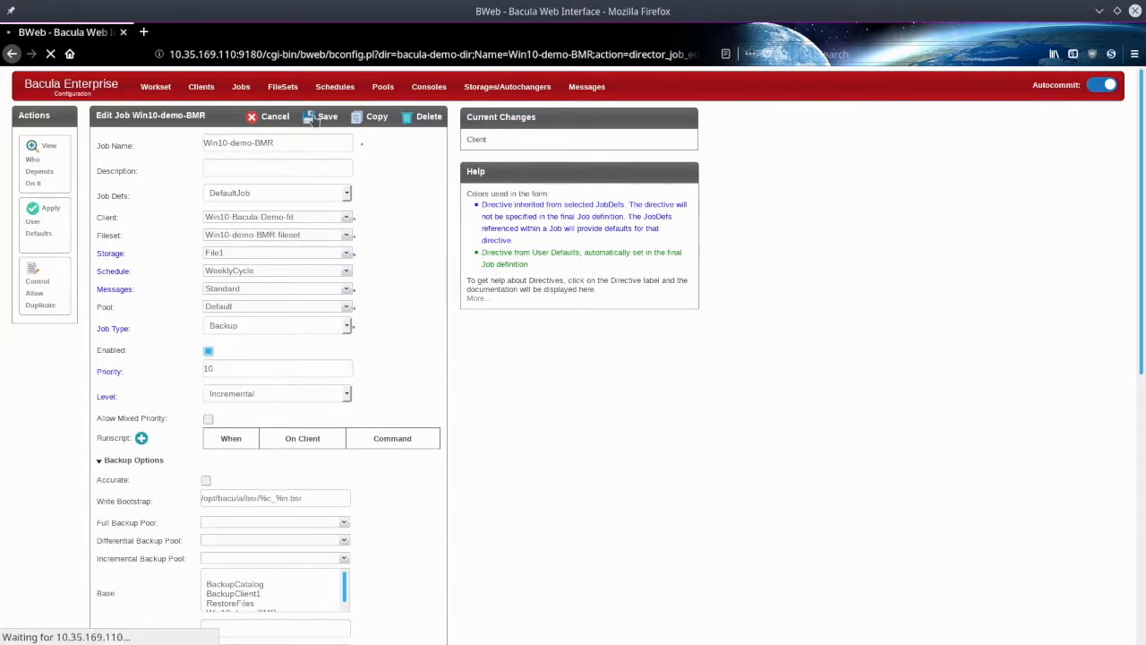
click(326, 116)
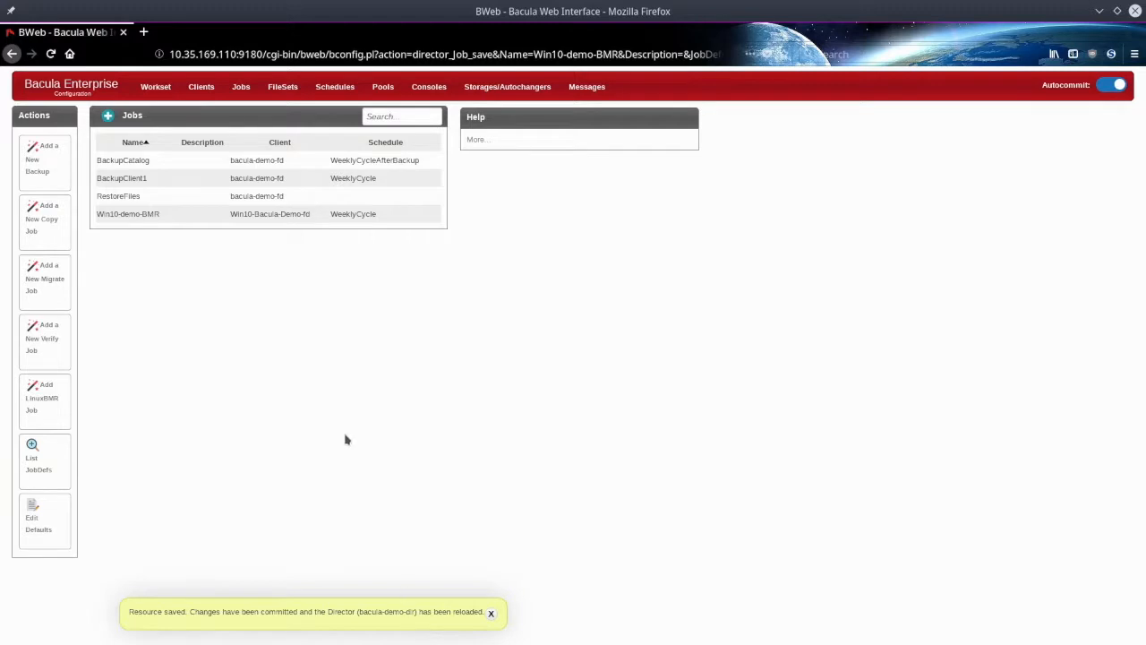
click(71, 84)
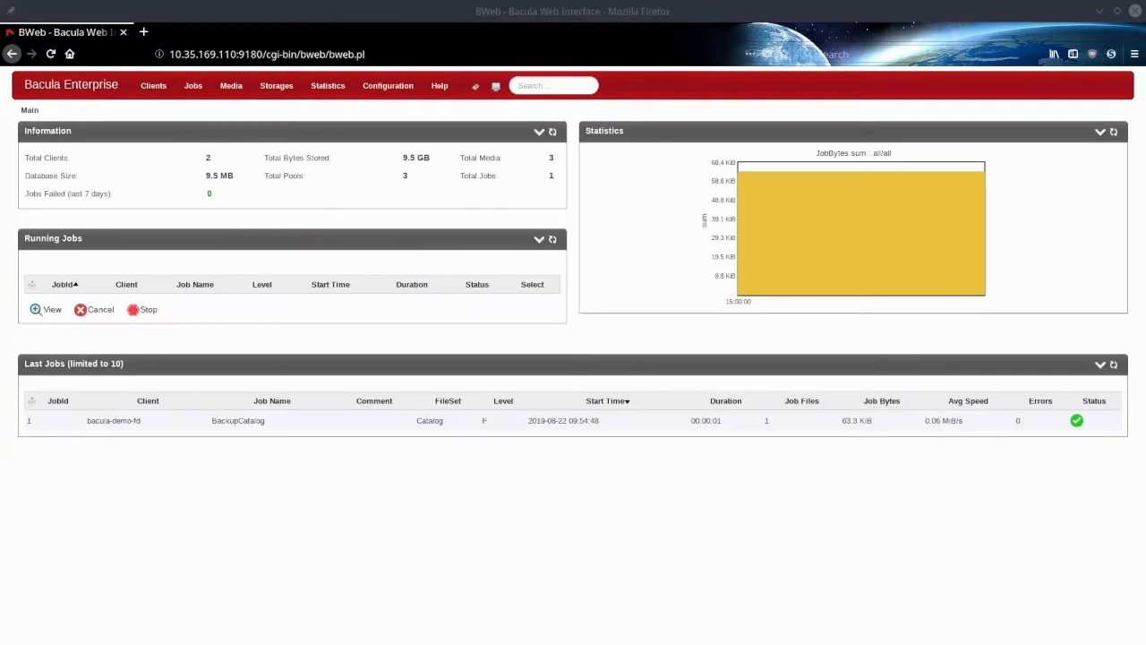
mouse_move(193, 93)
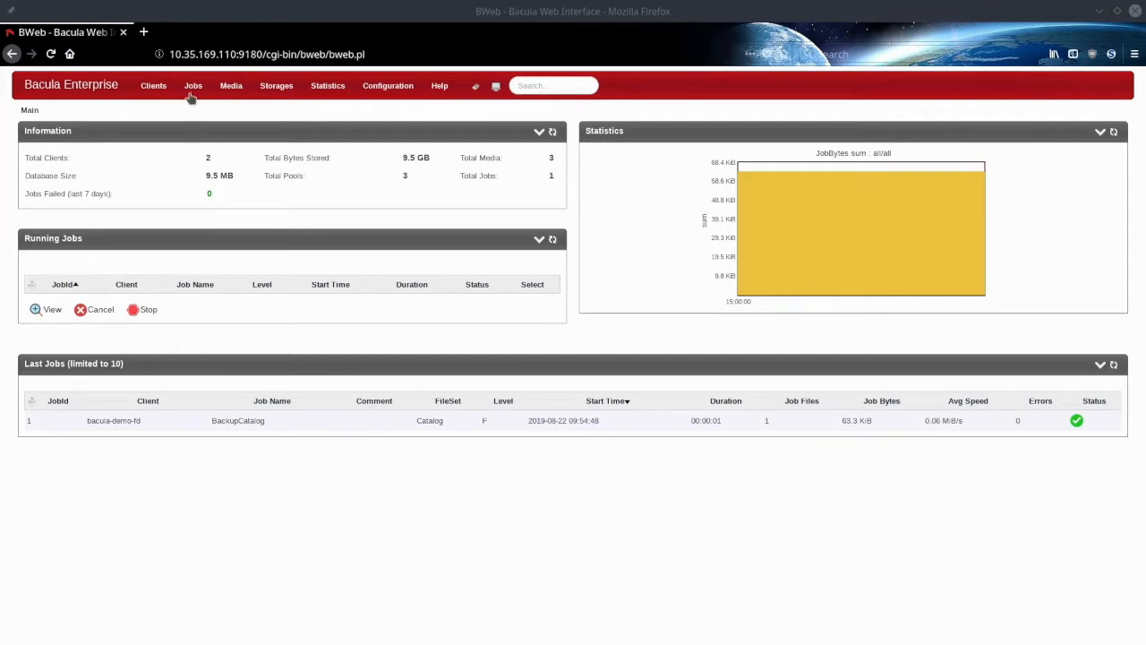
- Run the Win10-demo-BMR backup job now from the Defined Jobs page
click(194, 86)
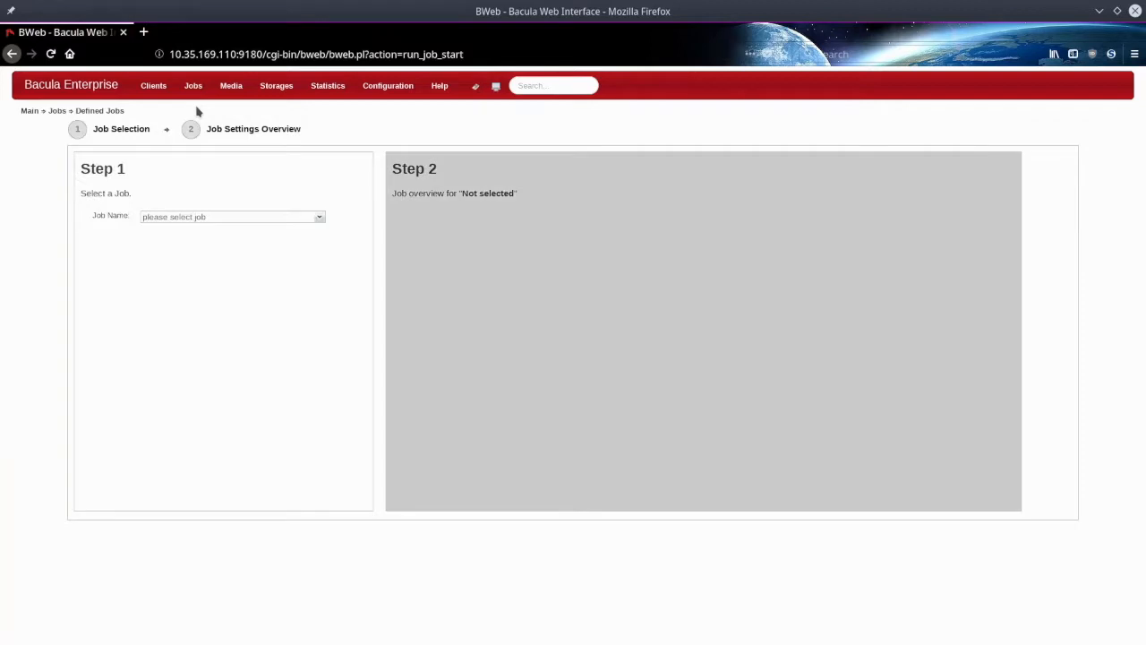
click(231, 215)
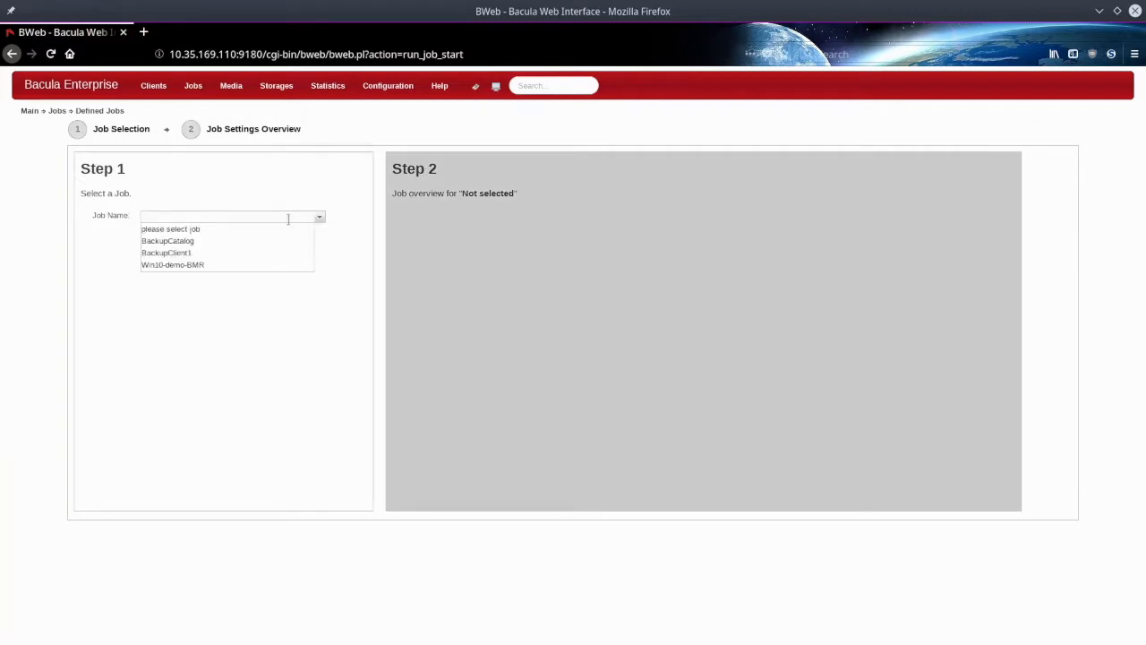
click(172, 265)
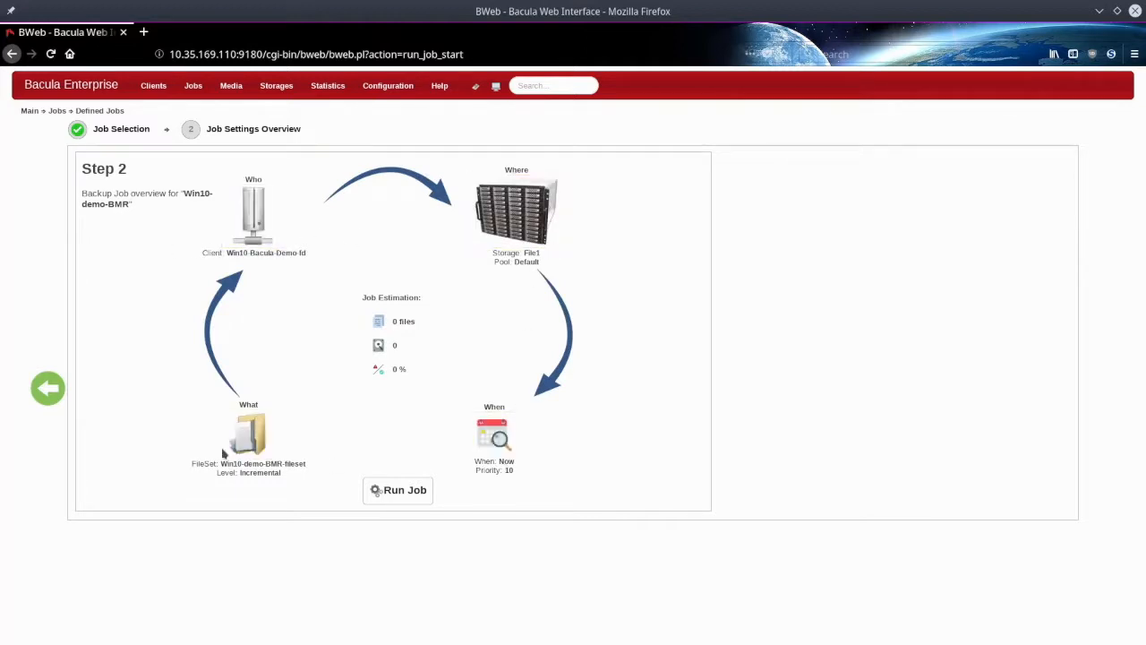
mouse_move(397, 491)
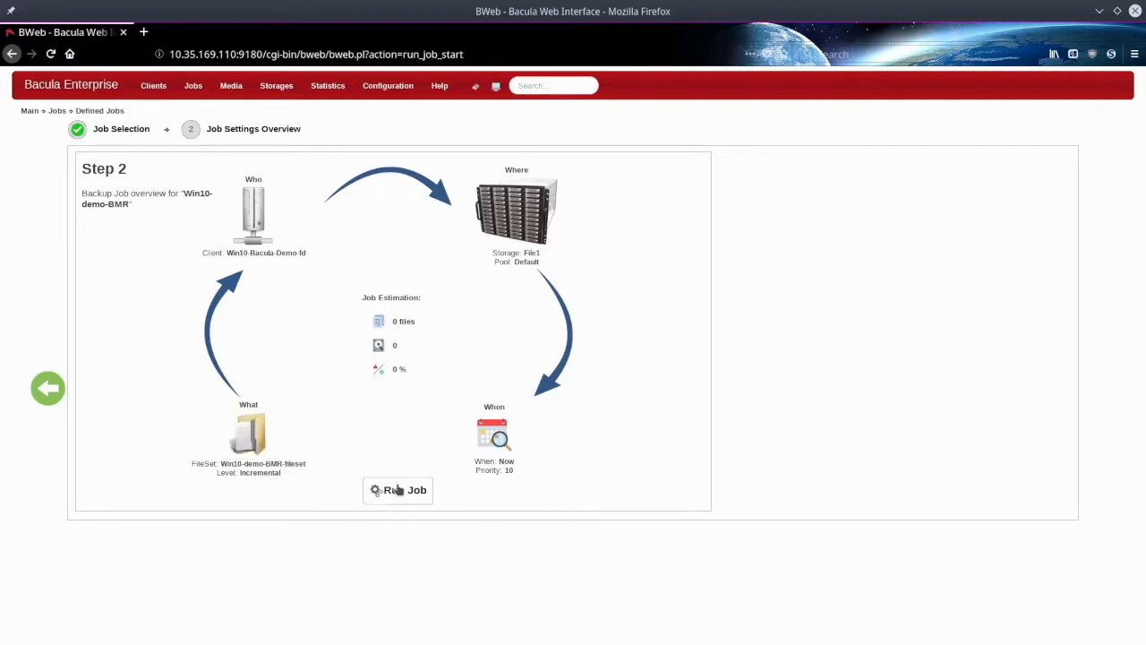
click(397, 490)
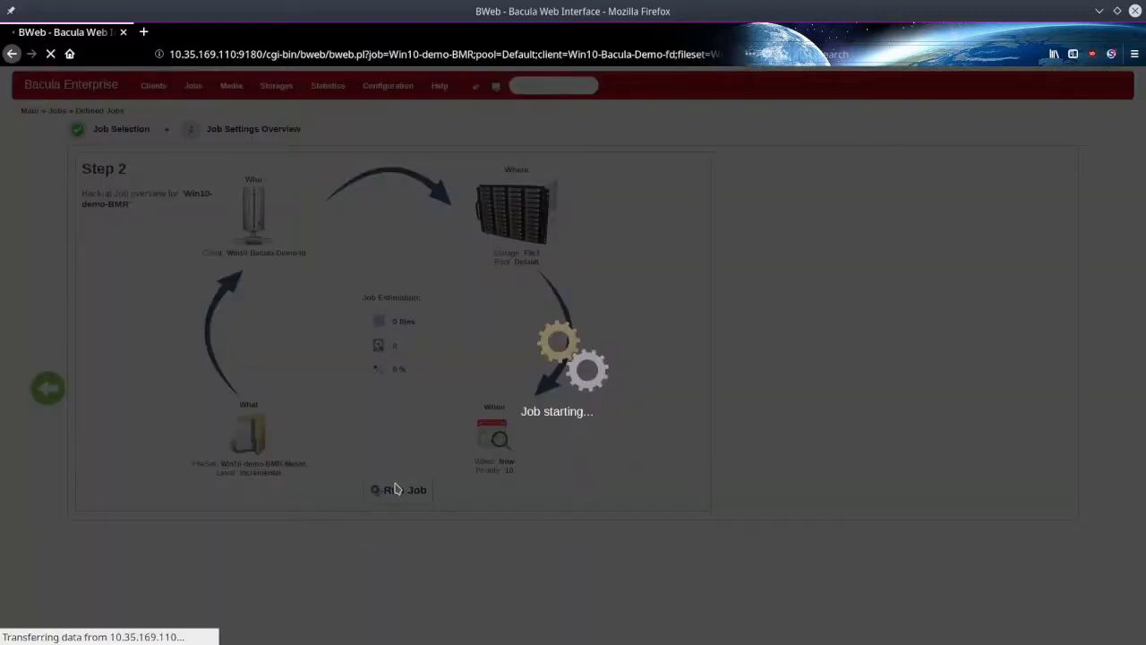
click(399, 489)
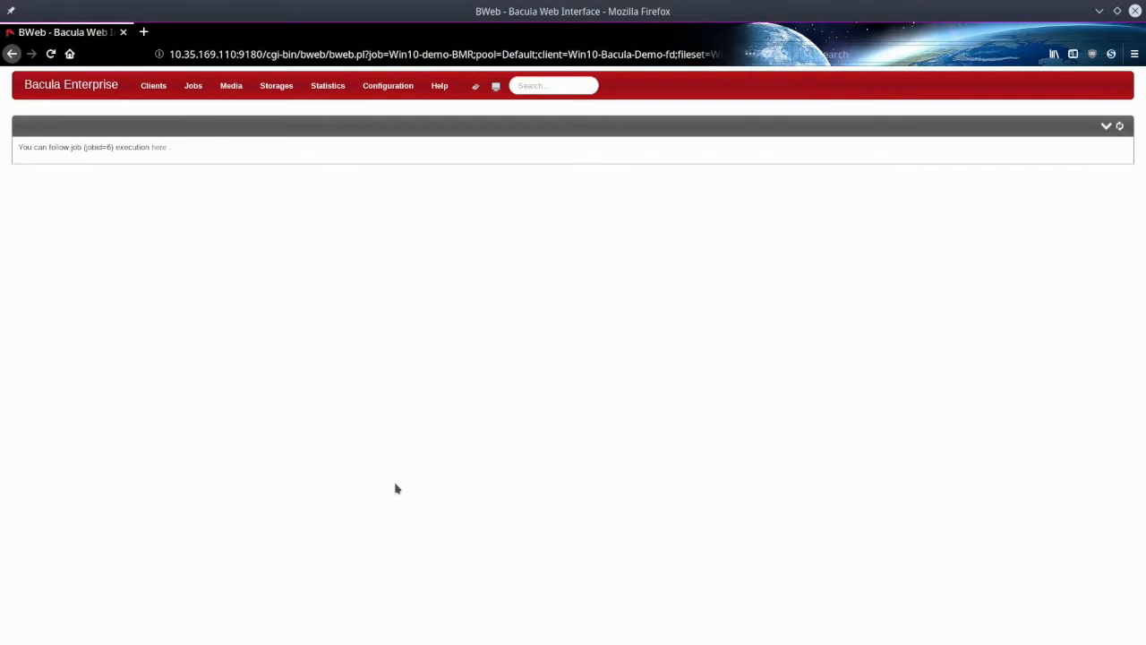
- Follow the running job to its report showing the 26.4 GB full backup finished successfully
click(157, 147)
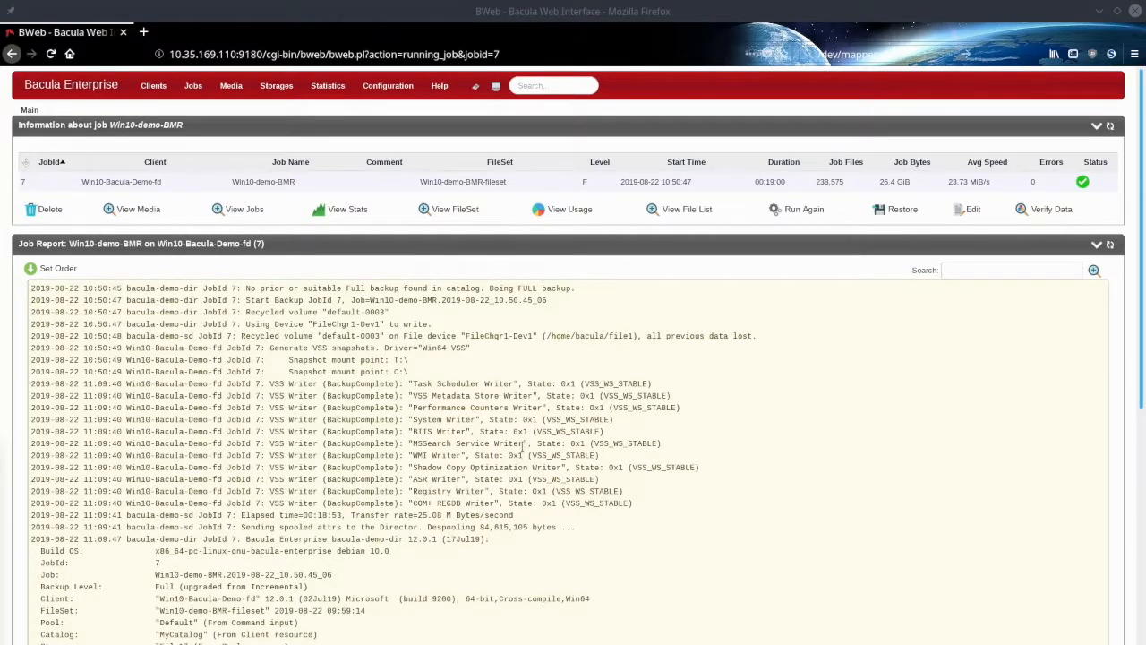
scroll(down, 3)
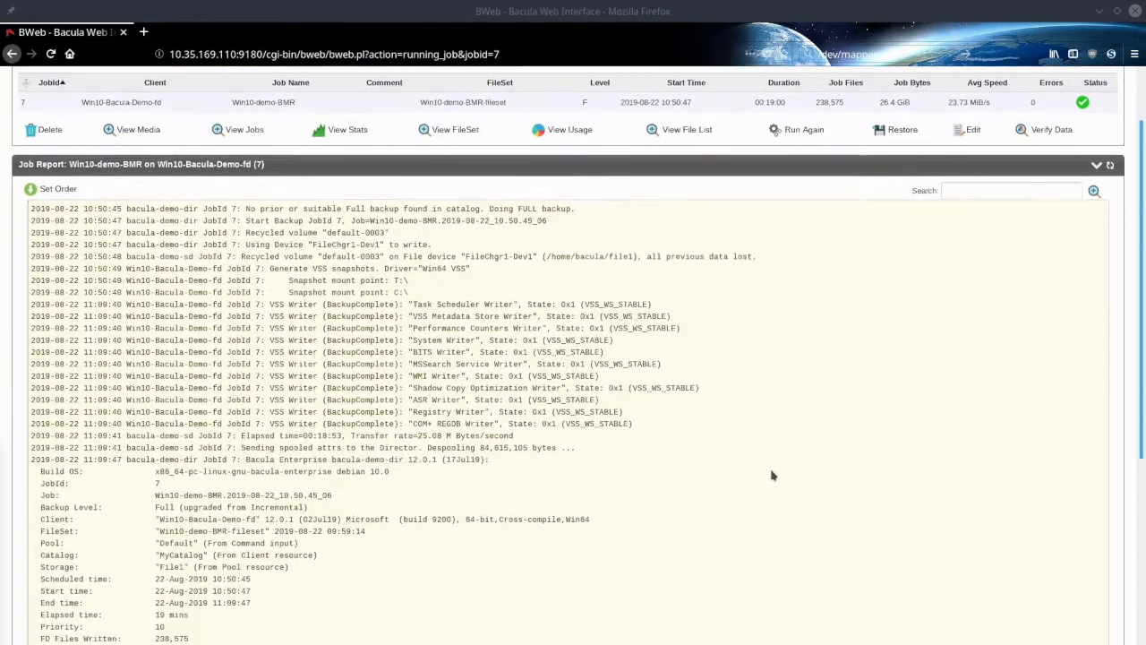
scroll(down, 3)
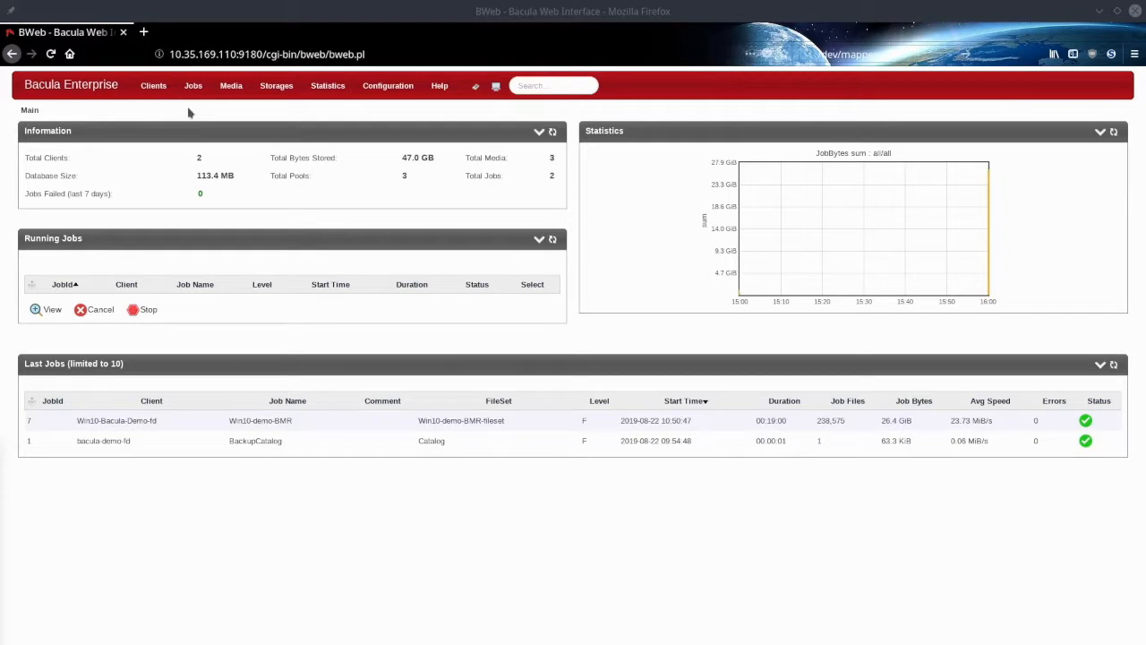
- Start a web restore for client Win10-Bacula-Demo-fd from its Win10-demo-BMR backup
click(194, 86)
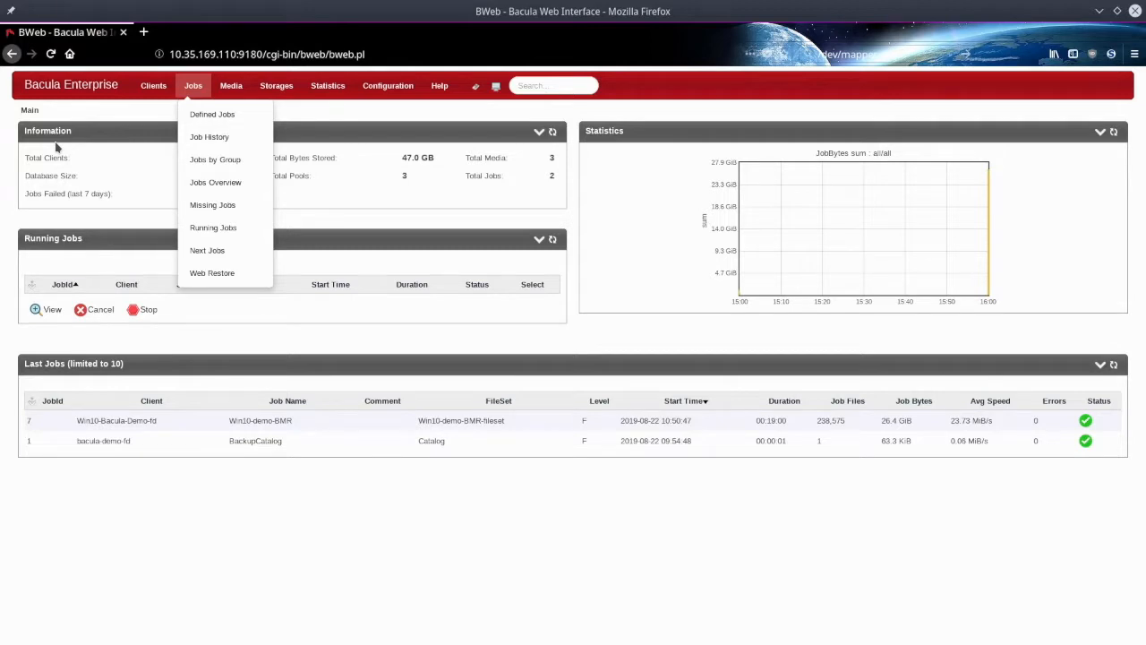
click(211, 272)
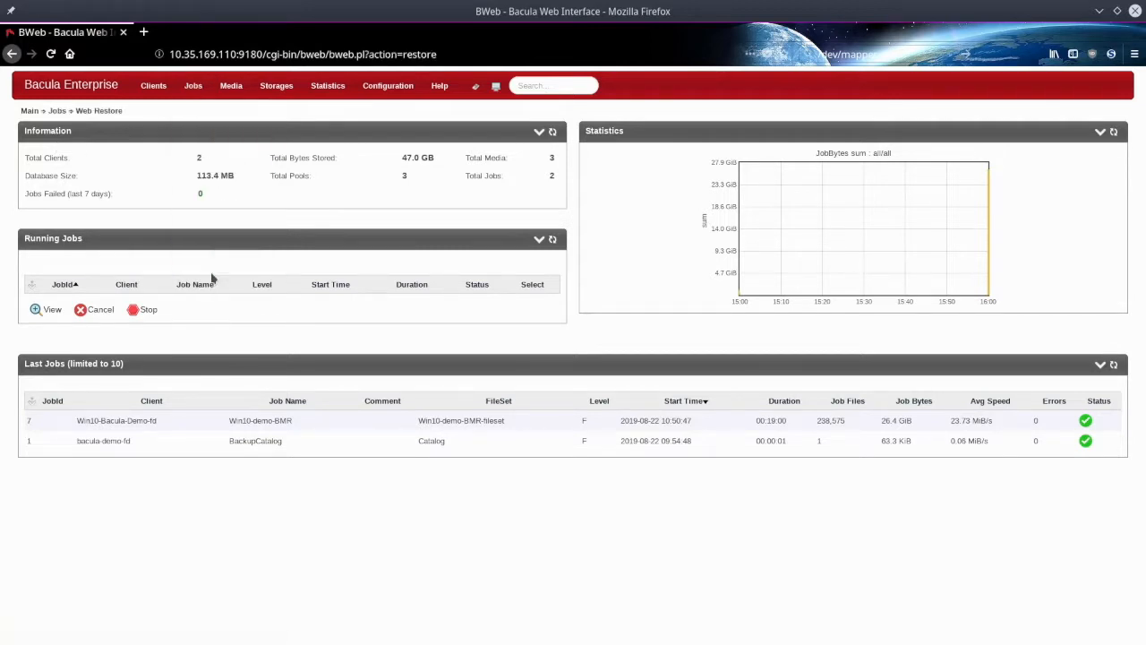
click(250, 200)
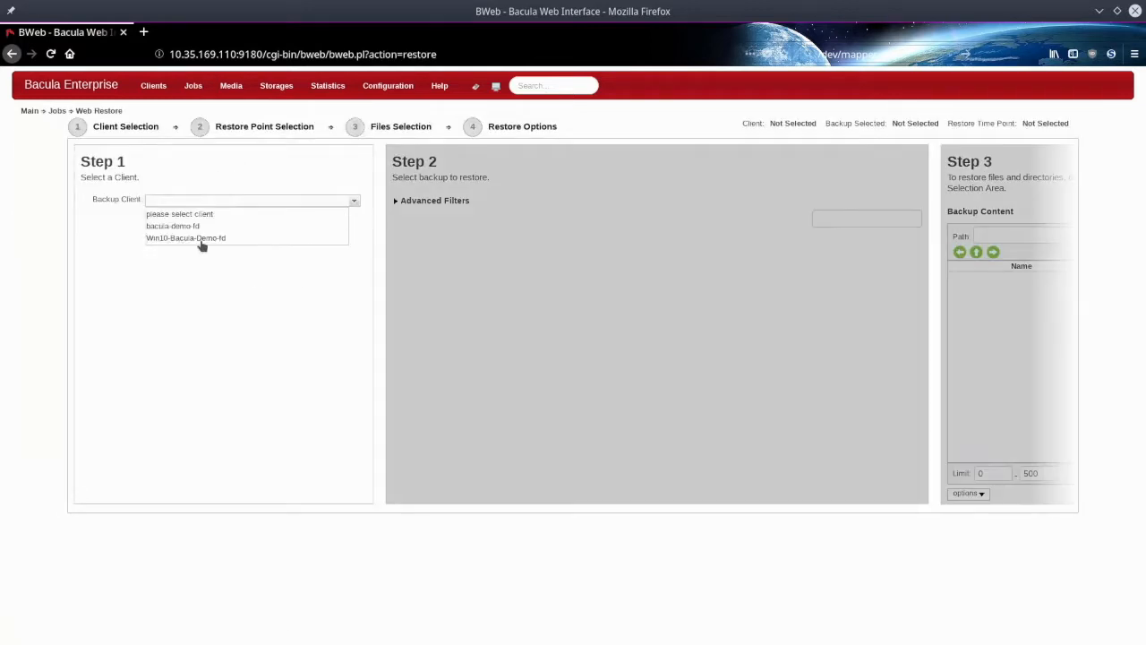
click(187, 236)
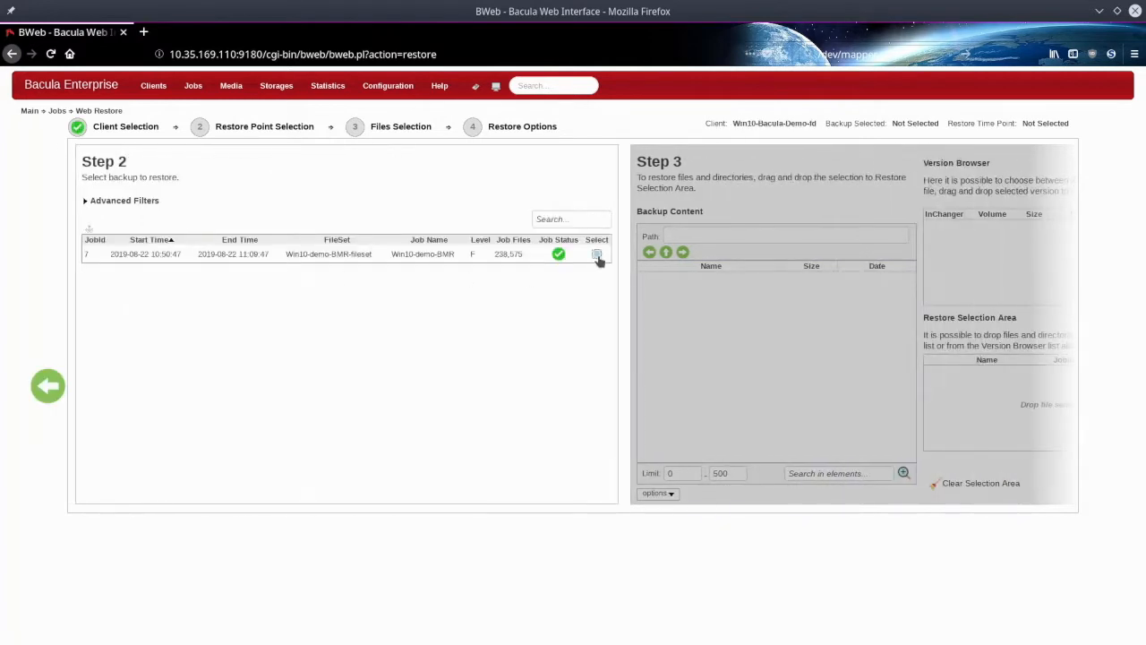
click(598, 256)
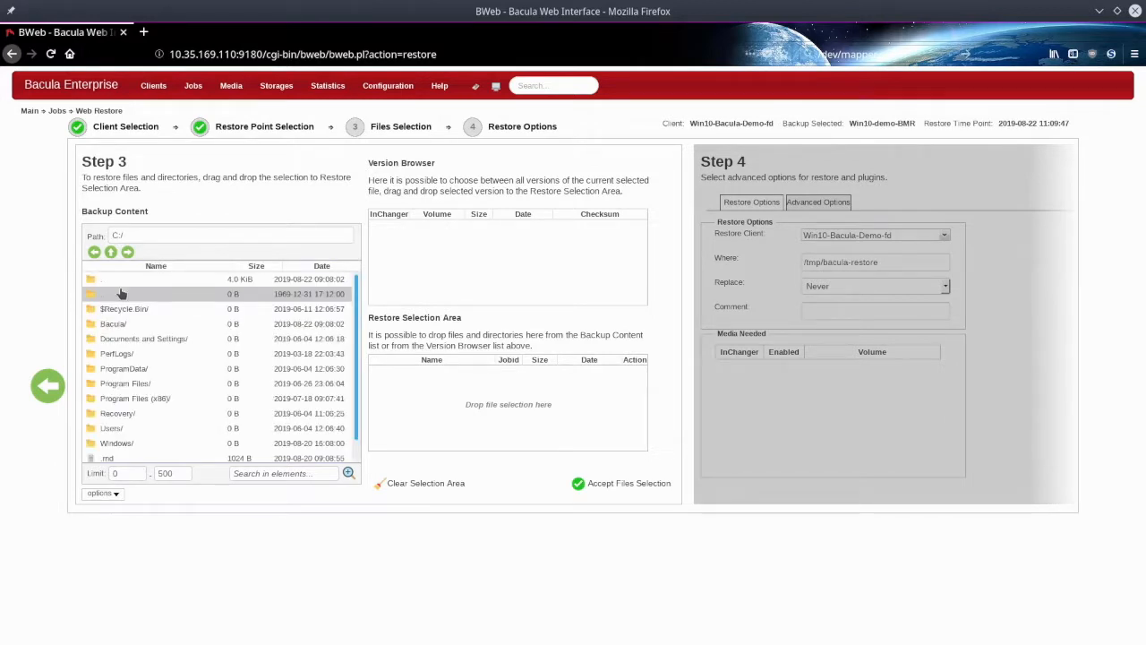
- Select the C:/Users/bacula-demo Documents folder and accept it as the restore file selection
double_click(111, 428)
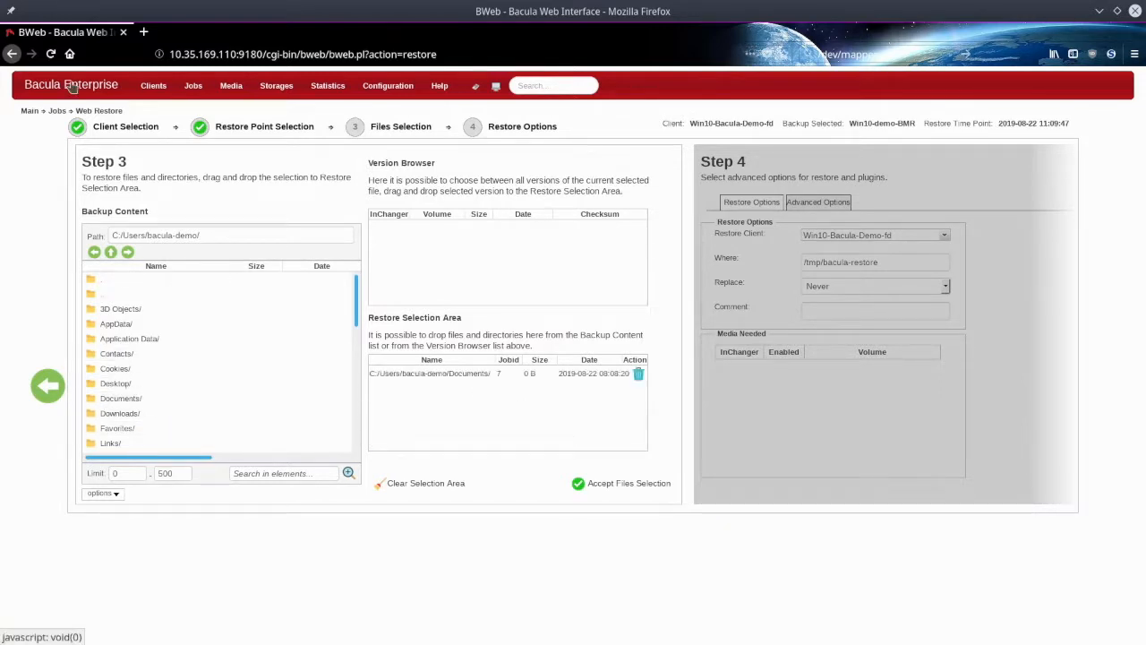
click(576, 483)
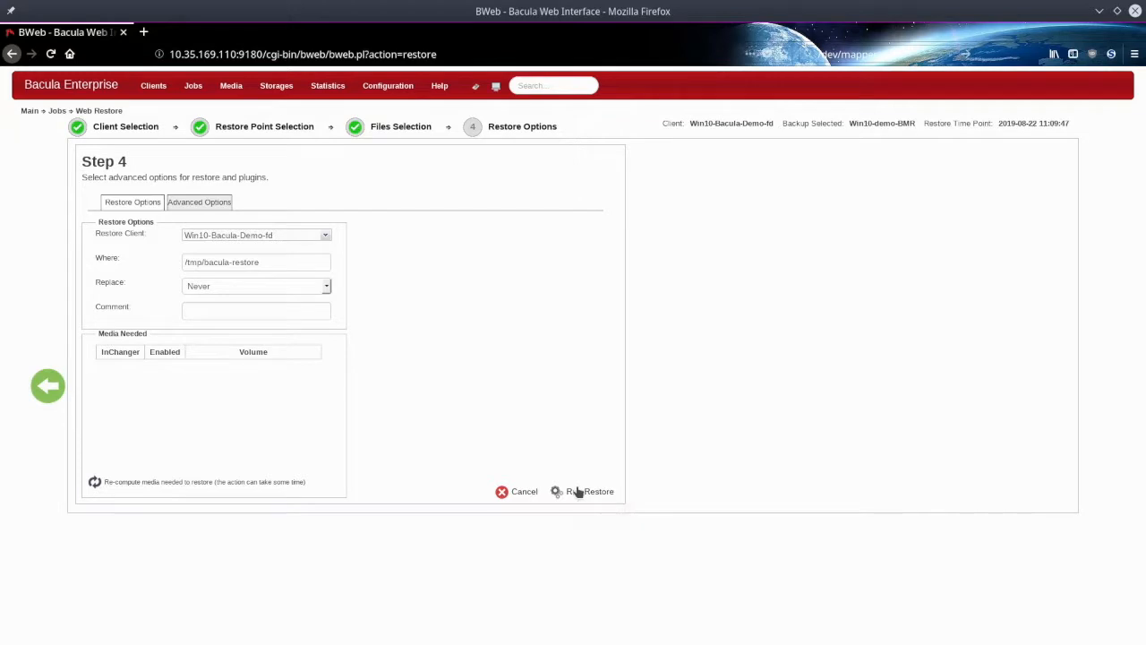
- Run the restore to /tmp/bacula-restore on Win10-Bacula-Demo-fd
click(589, 491)
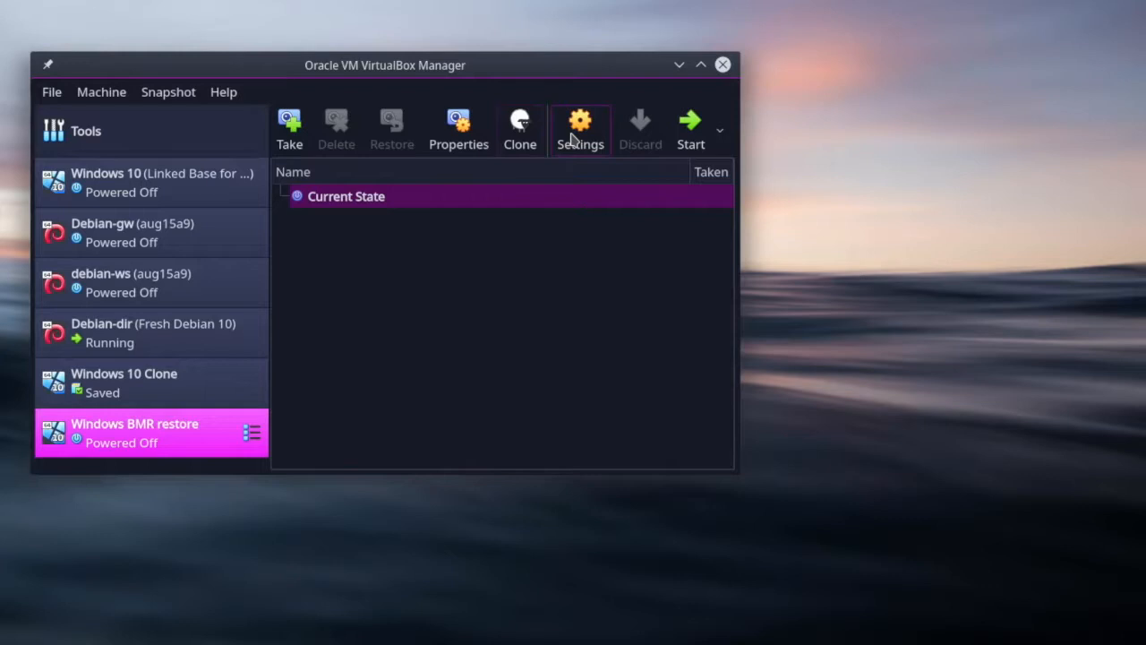
- Show the storage devices of the Windows BMR restore machine in its settings
click(580, 129)
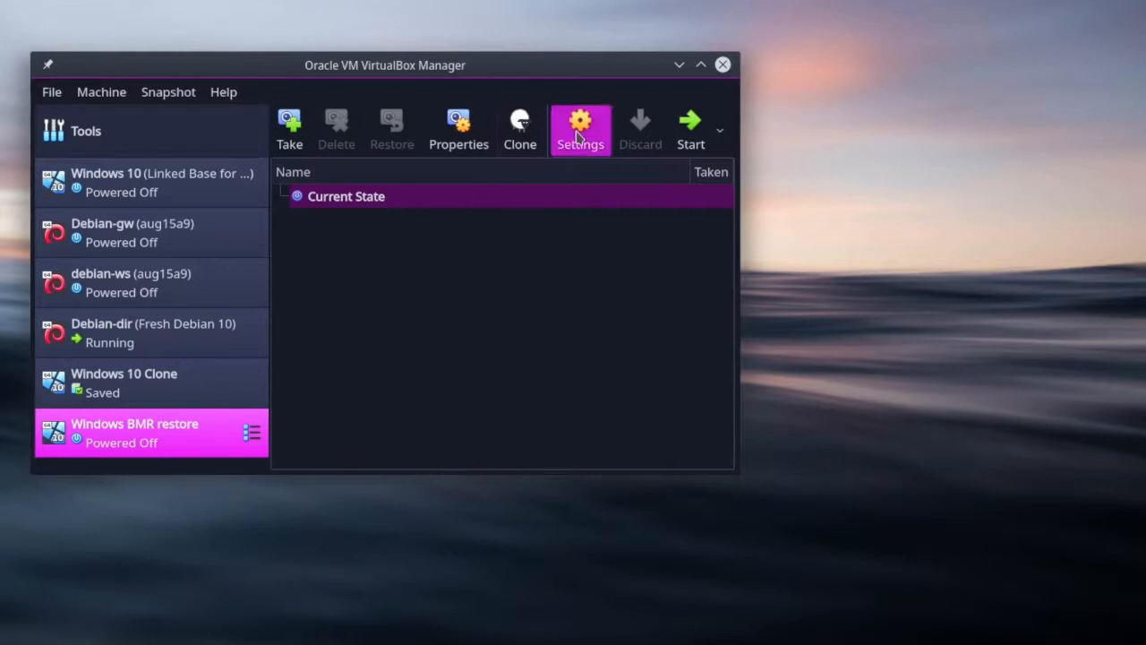
click(580, 126)
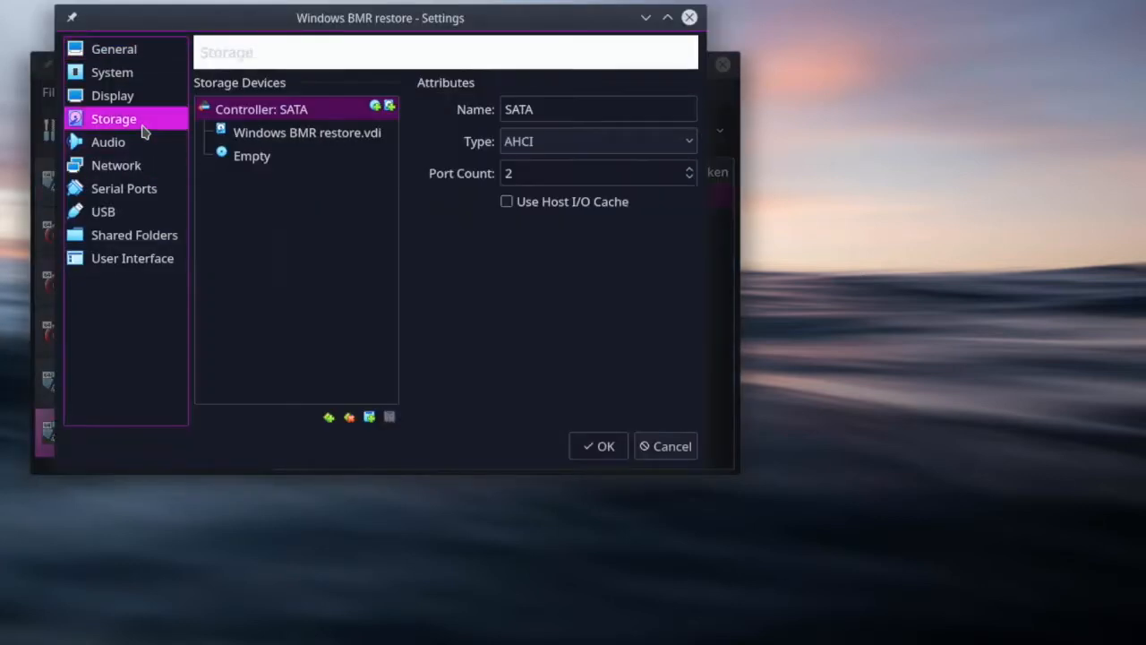
click(251, 154)
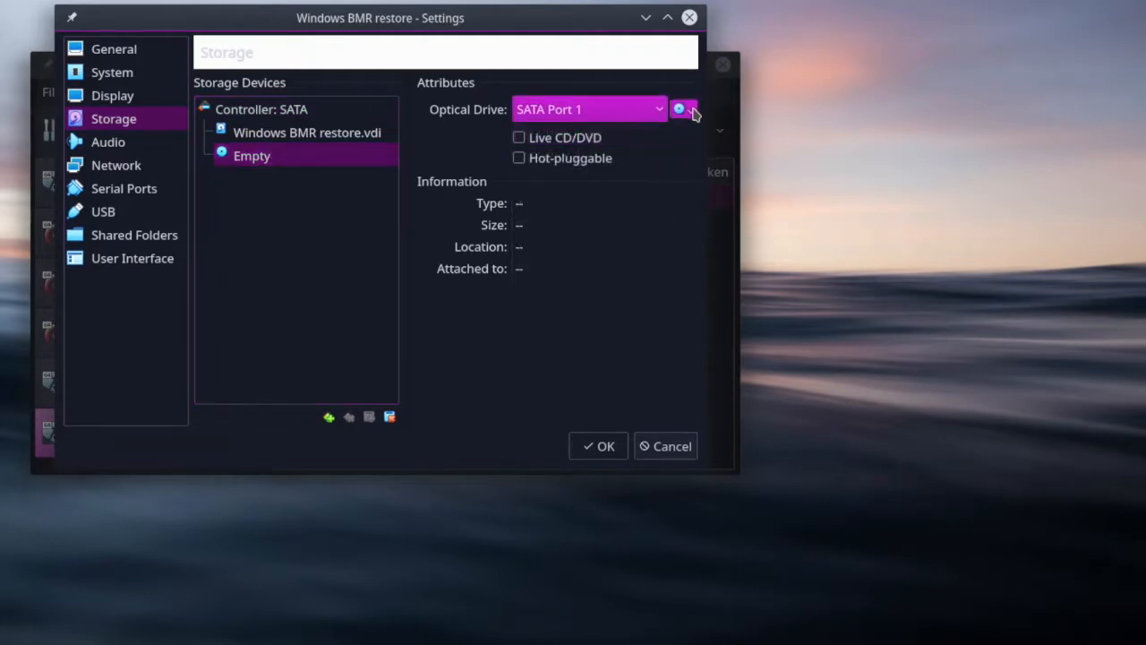
- Attach winbmr-rescue-3.4.2.iso to the empty optical drive and save the settings
click(680, 109)
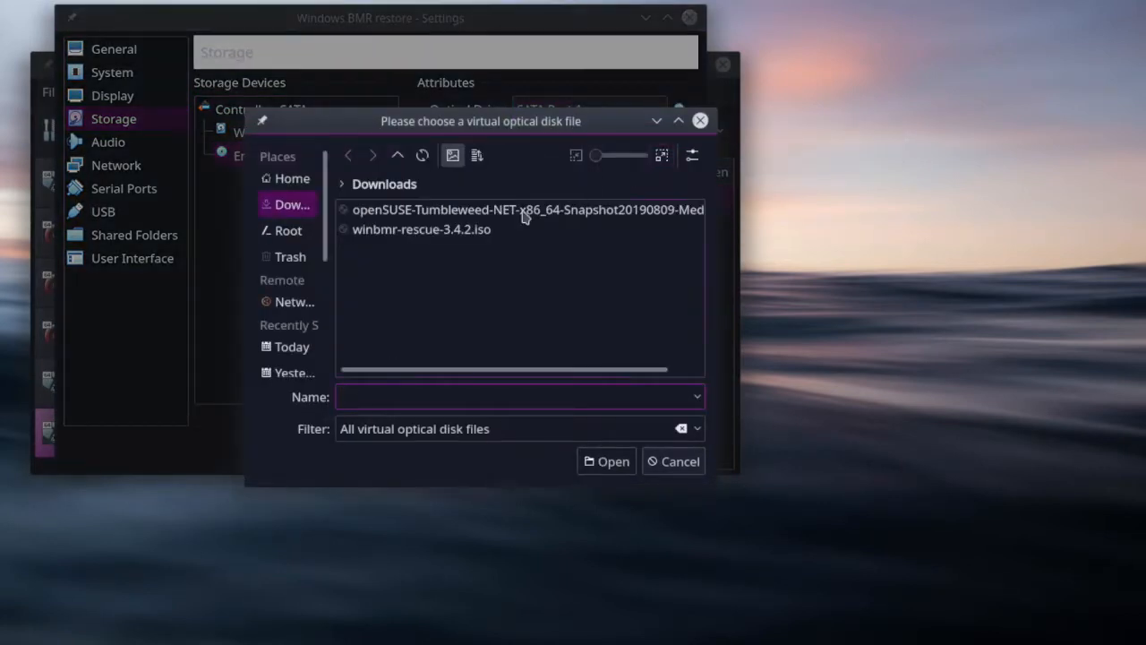
click(605, 460)
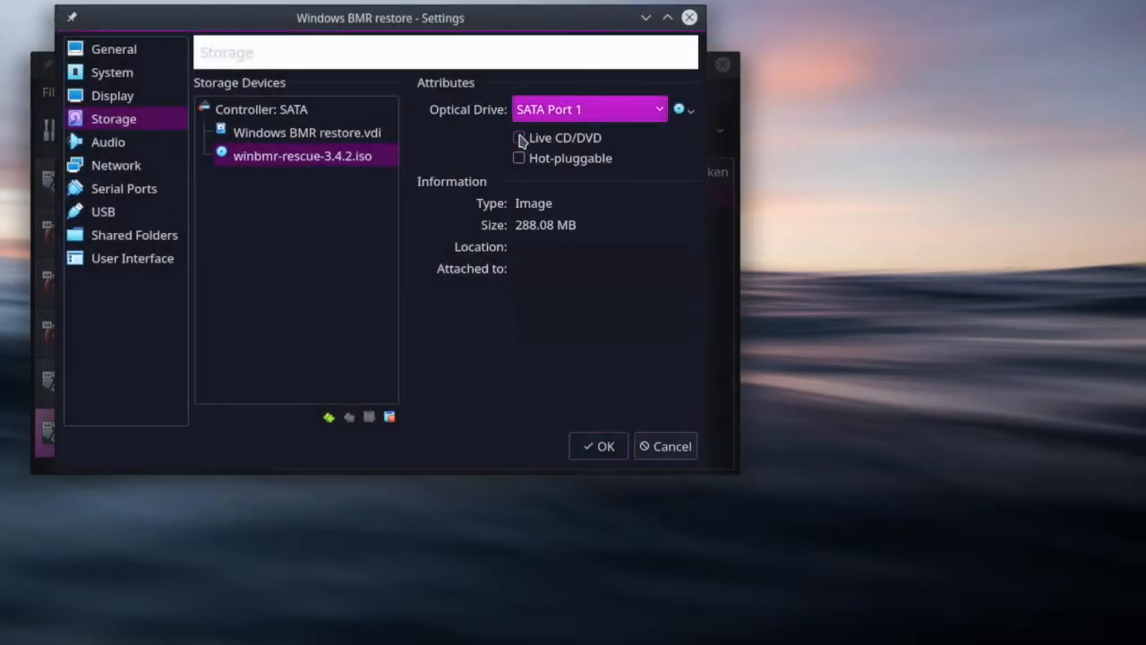
click(519, 136)
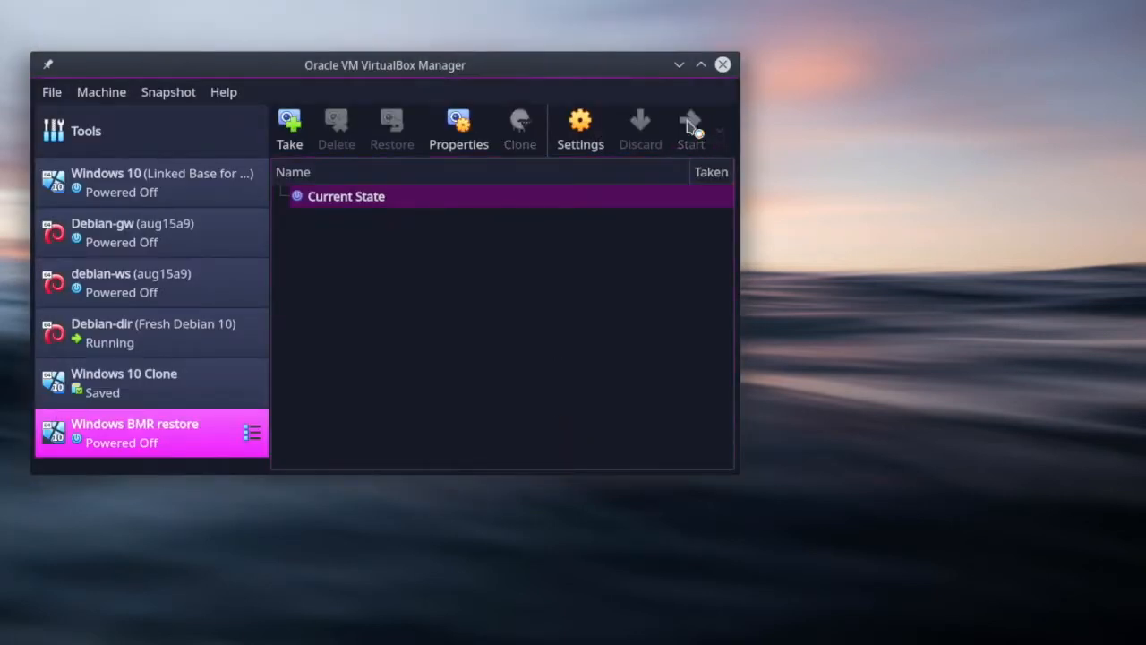
- Boot the VM from the rescue disc and advance past the welcome and keyboard layout screens
click(691, 129)
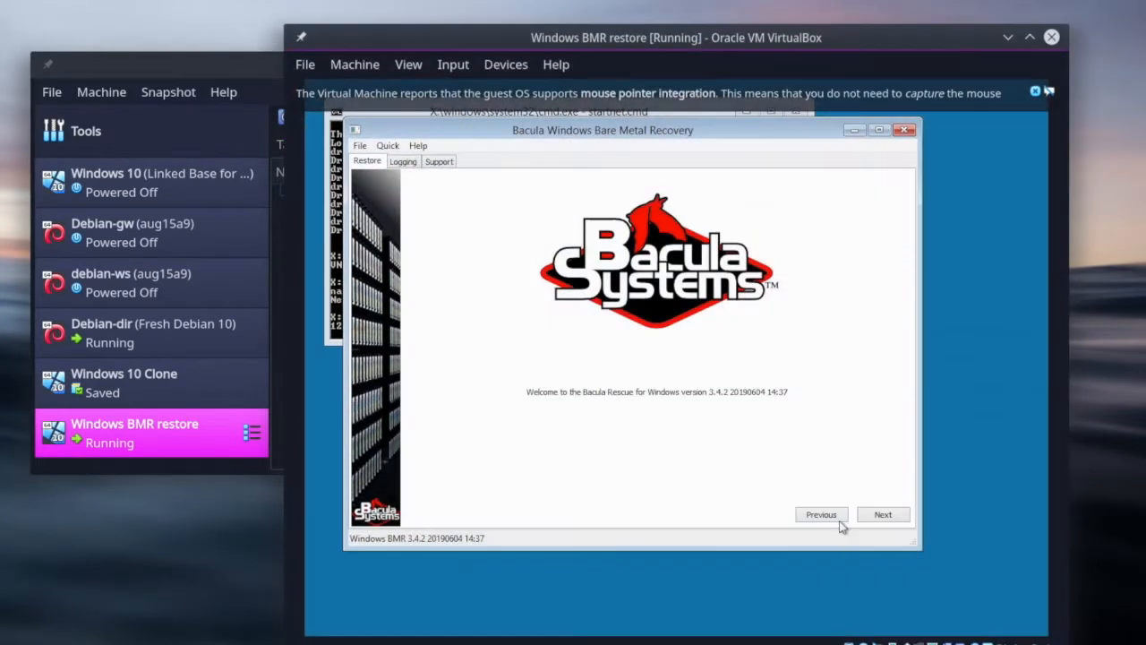
click(881, 514)
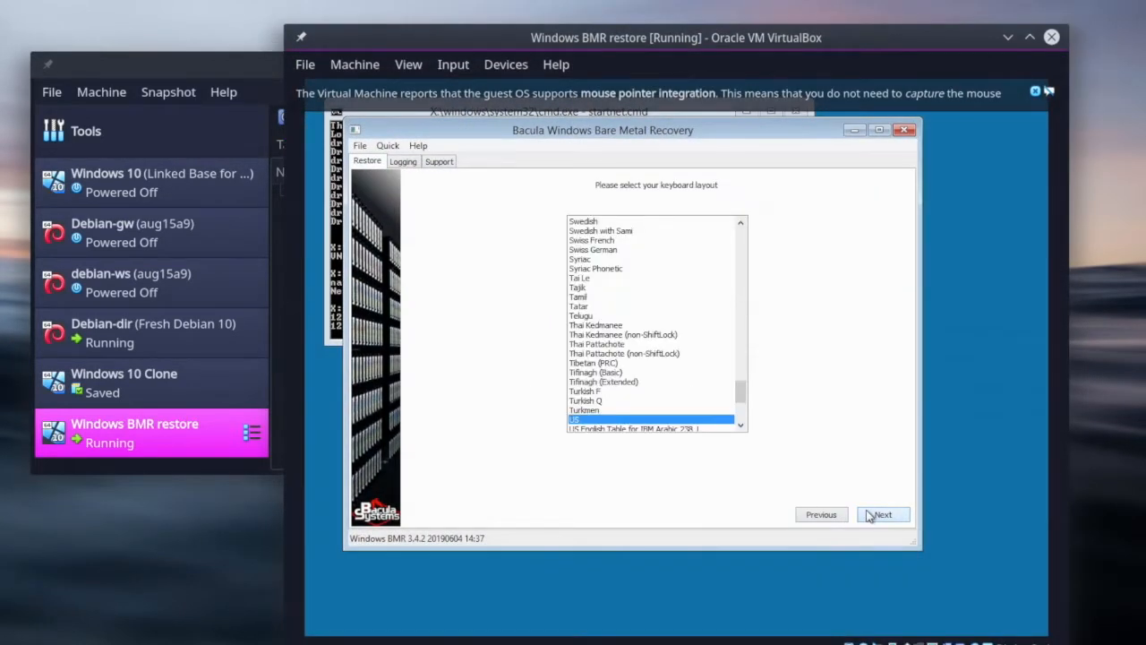
click(881, 514)
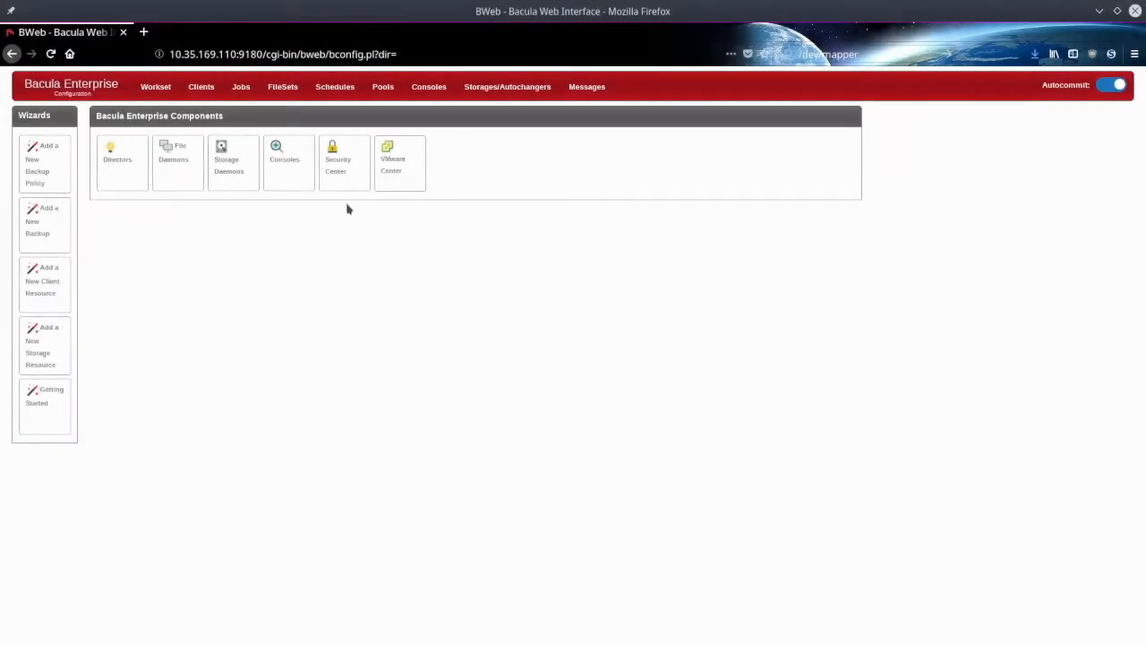
- Start the BMR console setup from the Director's console resources list
click(428, 86)
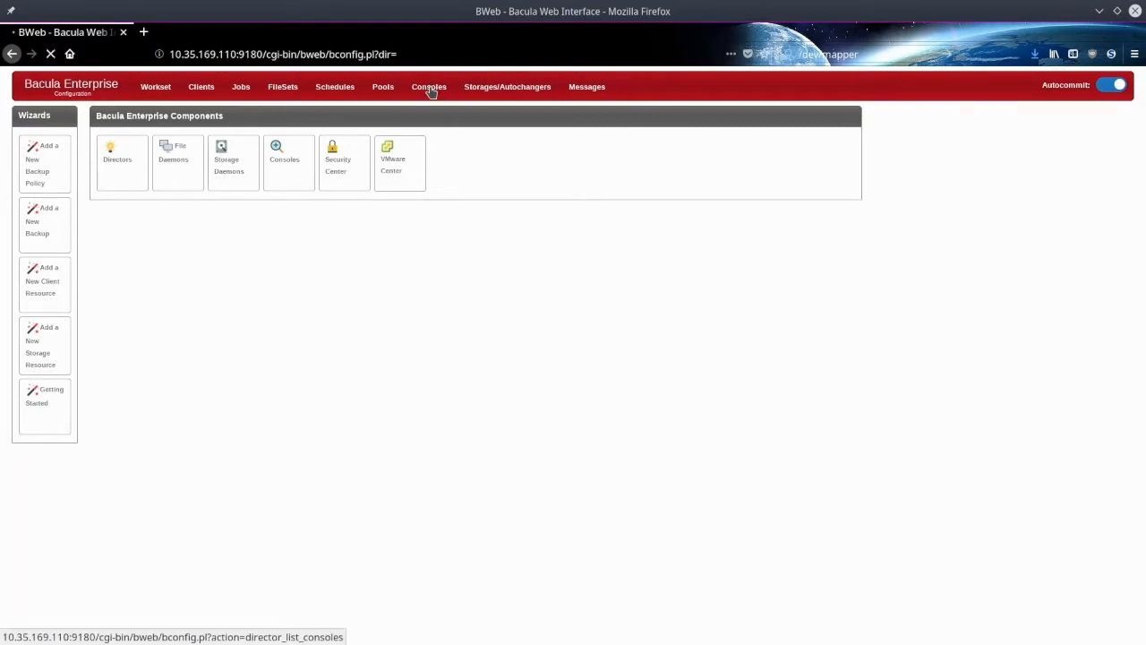
click(428, 86)
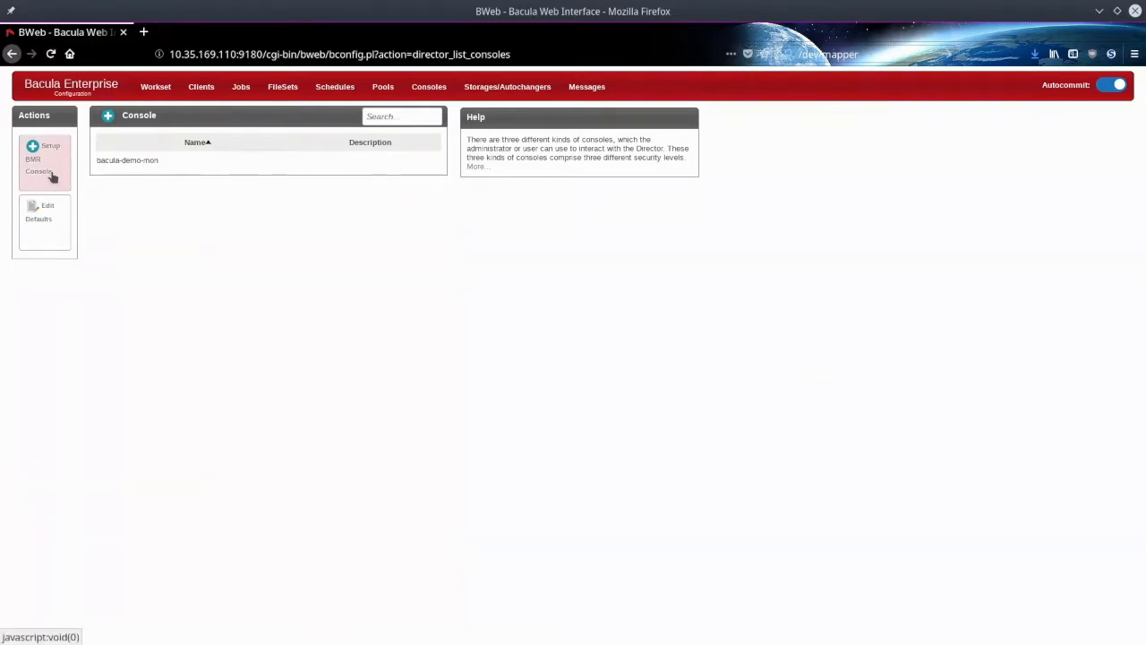
click(39, 164)
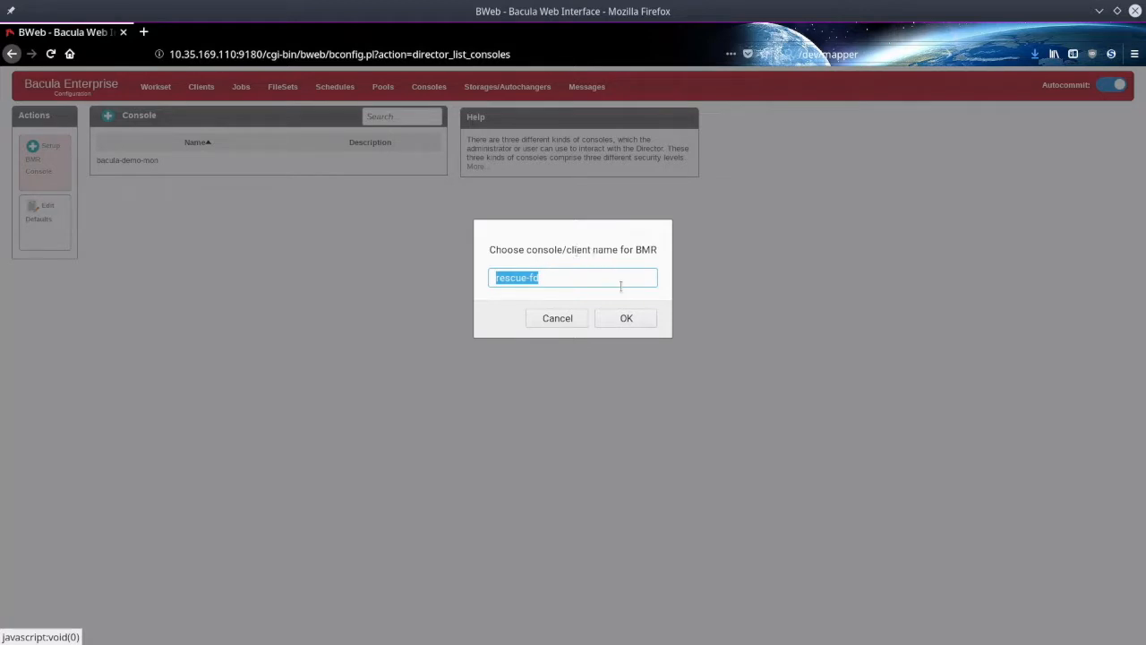
click(627, 319)
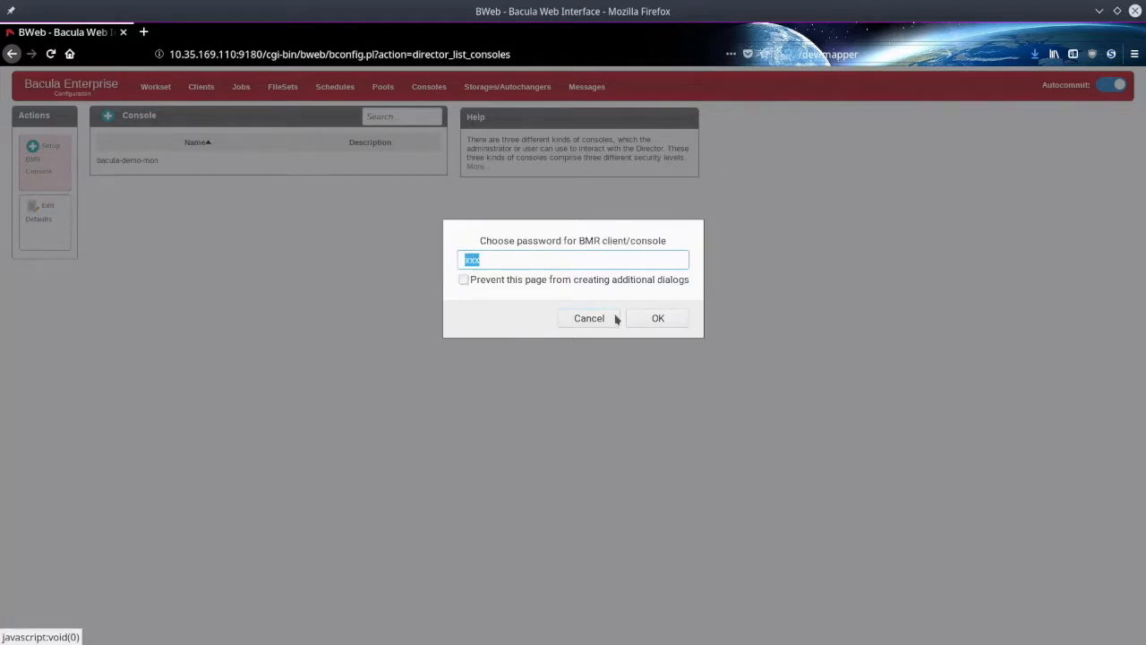
text(password)
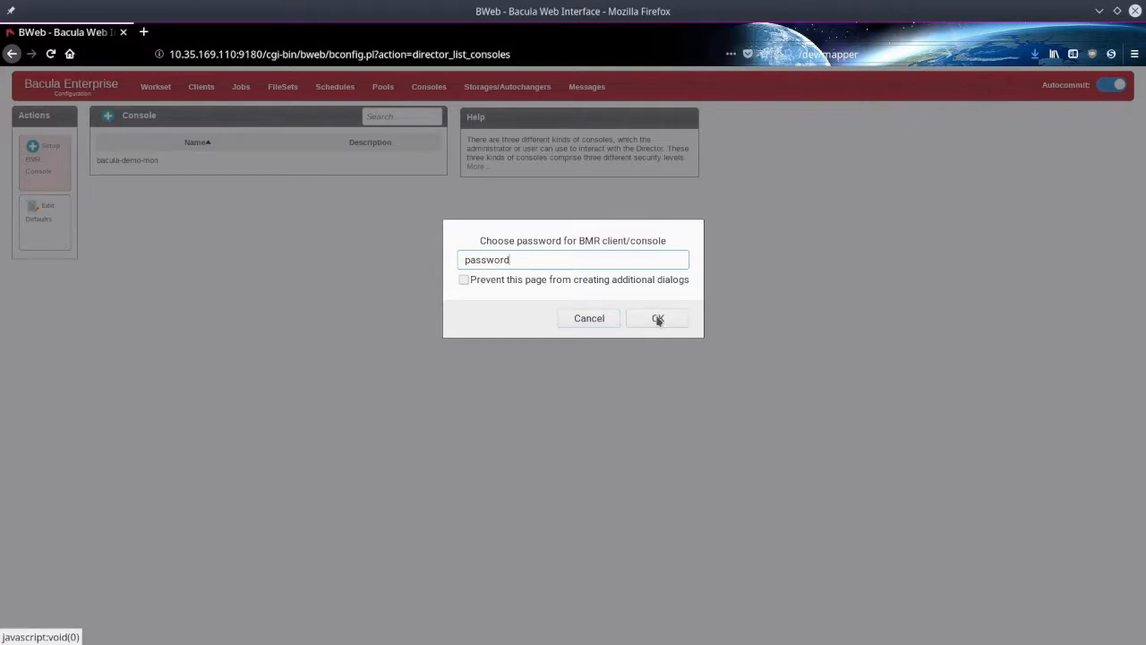
click(659, 319)
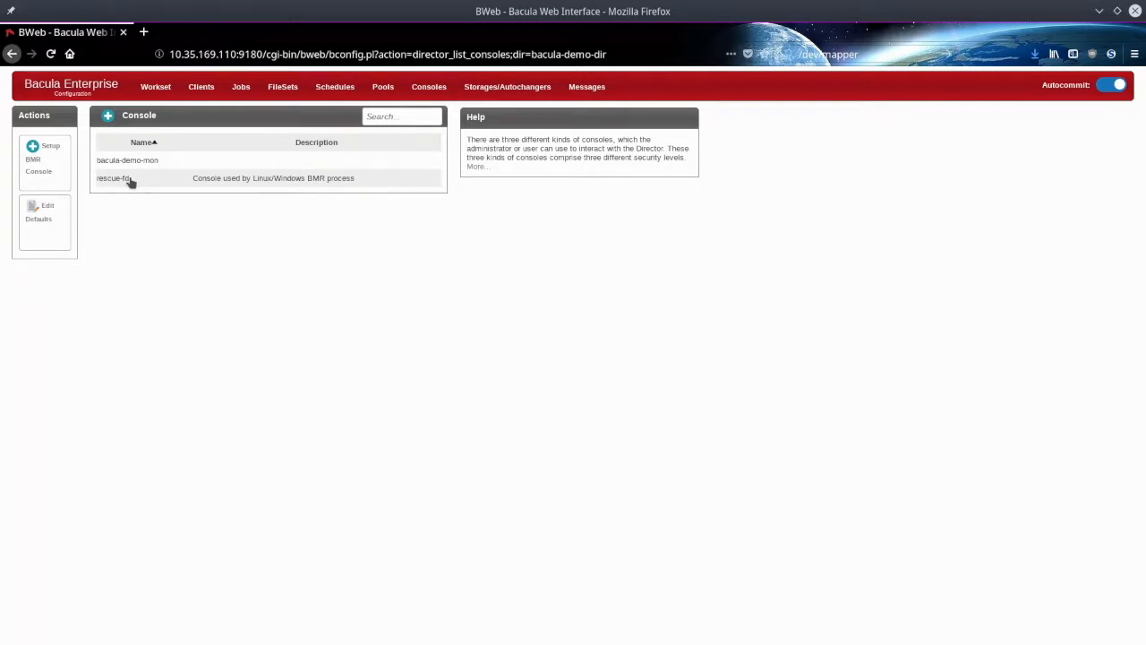
click(114, 177)
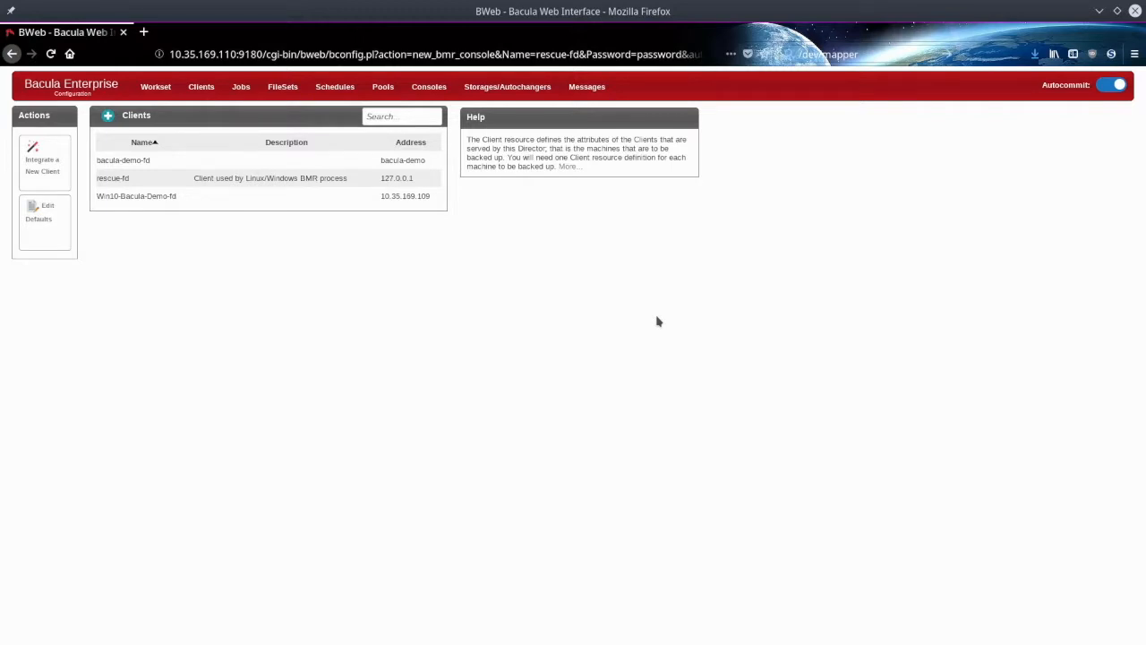
mouse_move(254, 196)
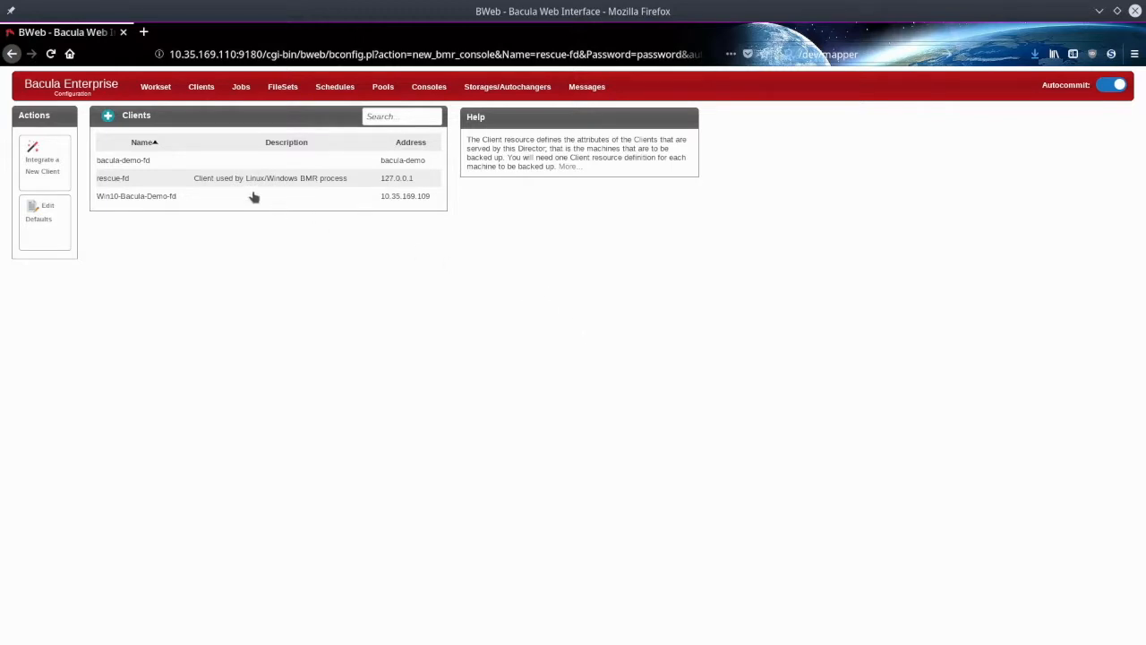
mouse_move(405, 186)
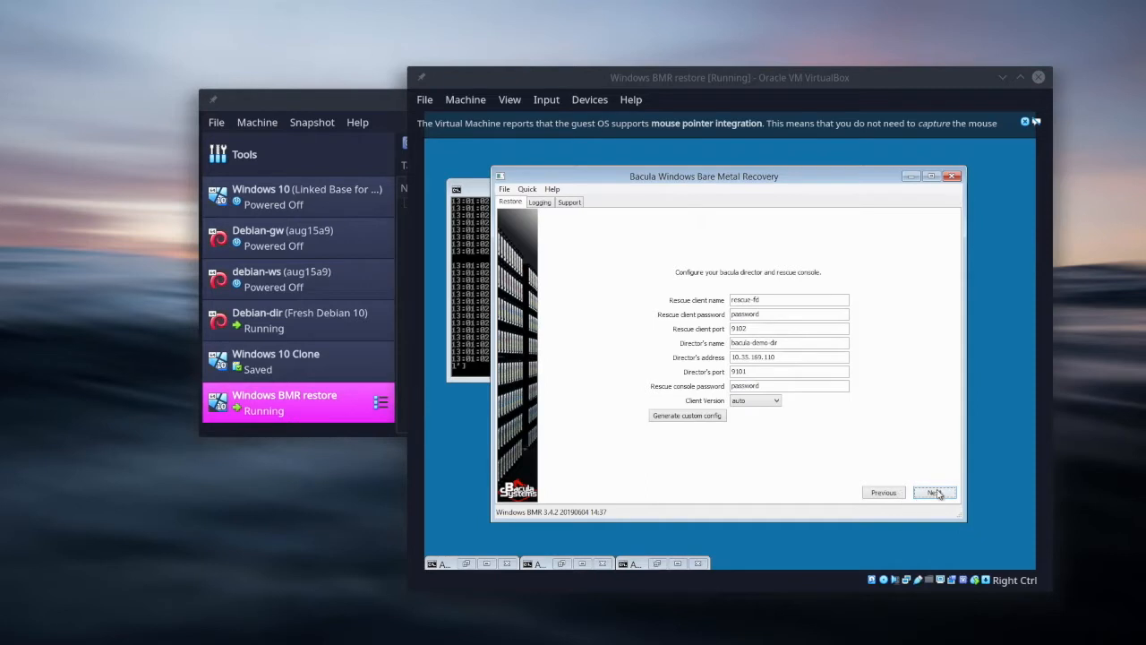
- Connect to the director and choose the win10-bacula-demo-fd client to restore
click(935, 491)
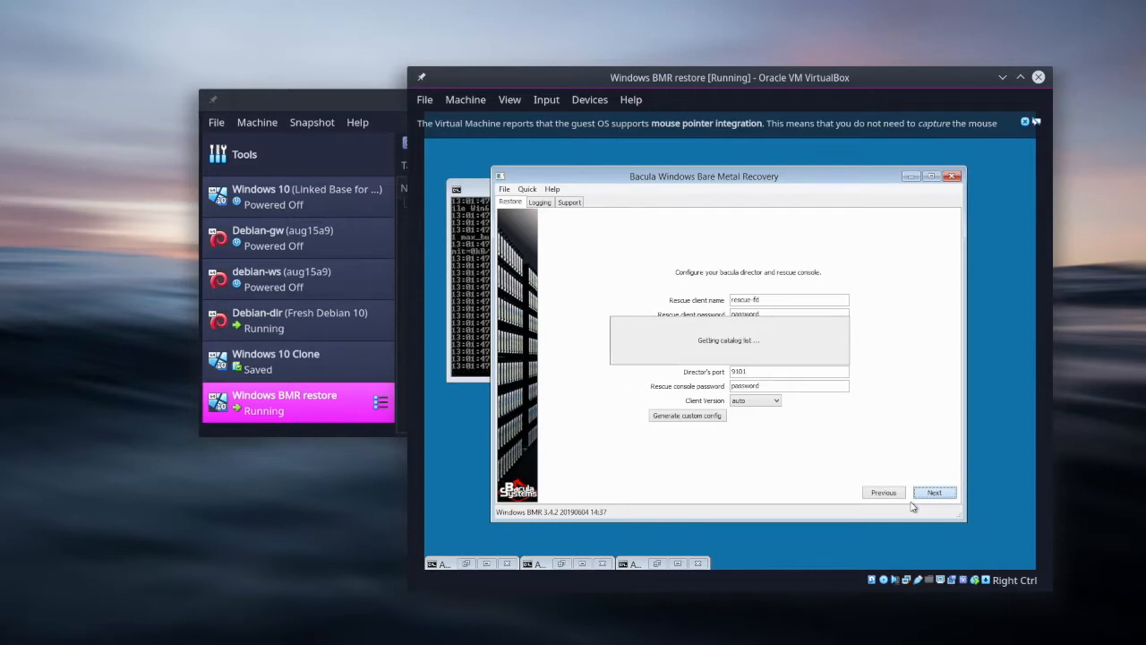
click(934, 490)
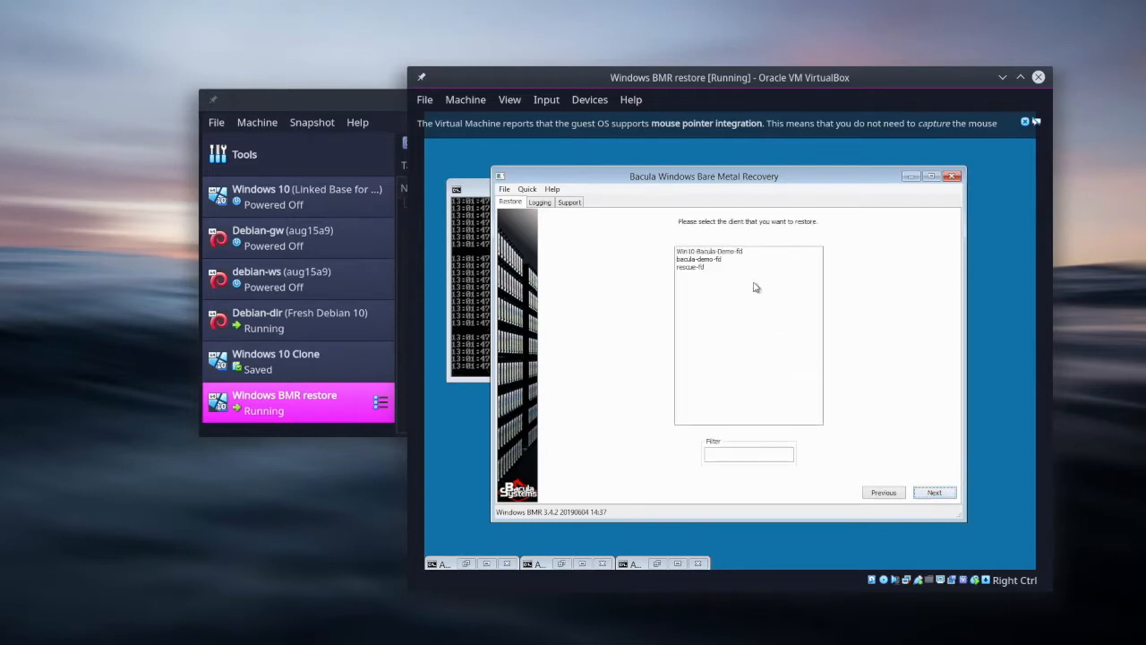
click(709, 251)
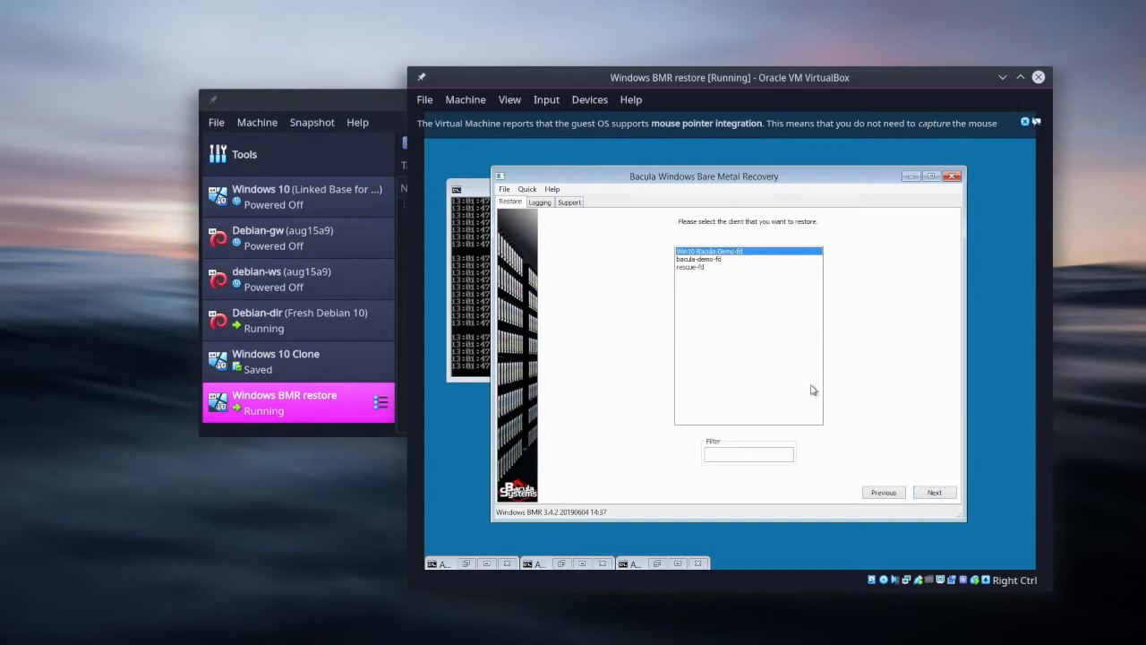
click(935, 493)
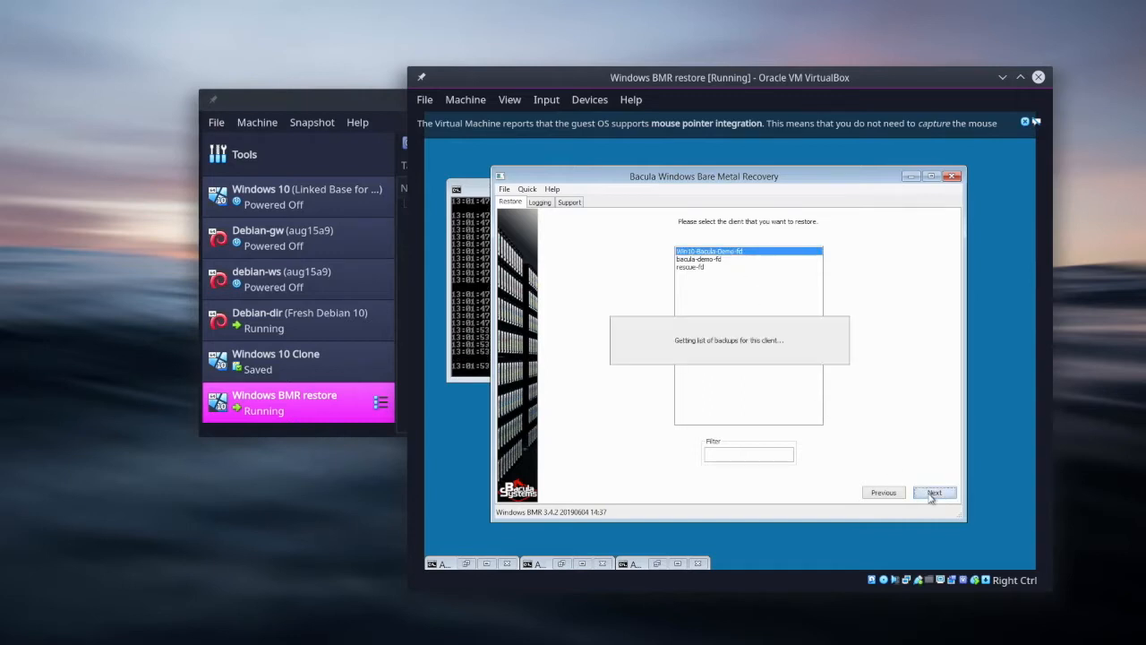
click(935, 492)
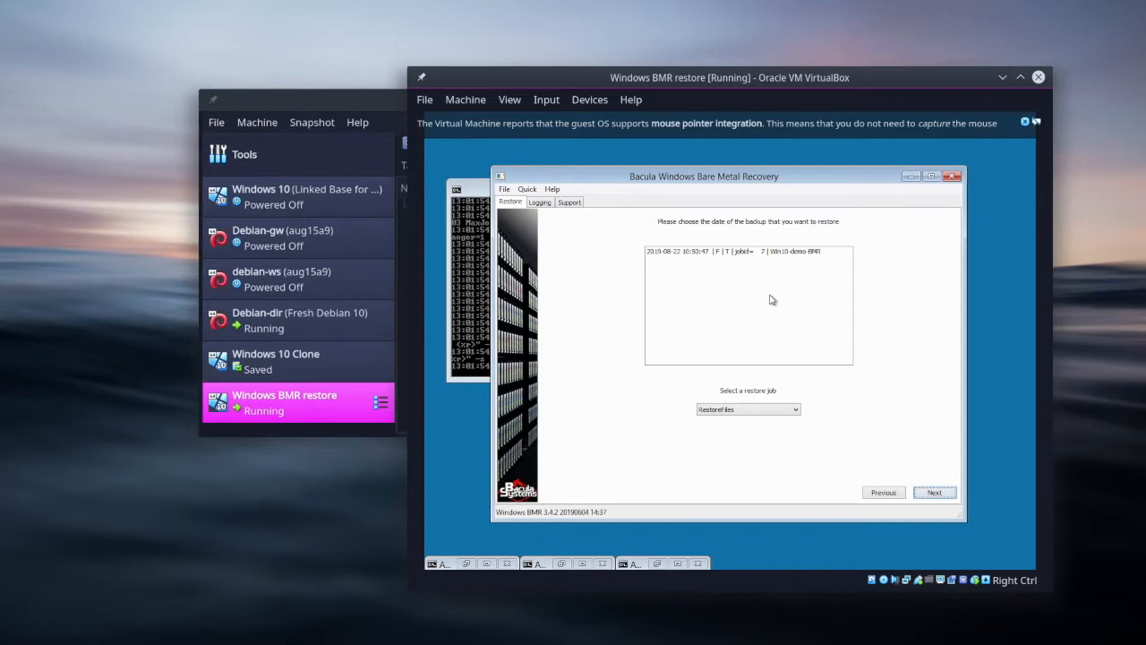
- Choose the Win10-demo-BMR backup date and start restoring its metadata
click(749, 251)
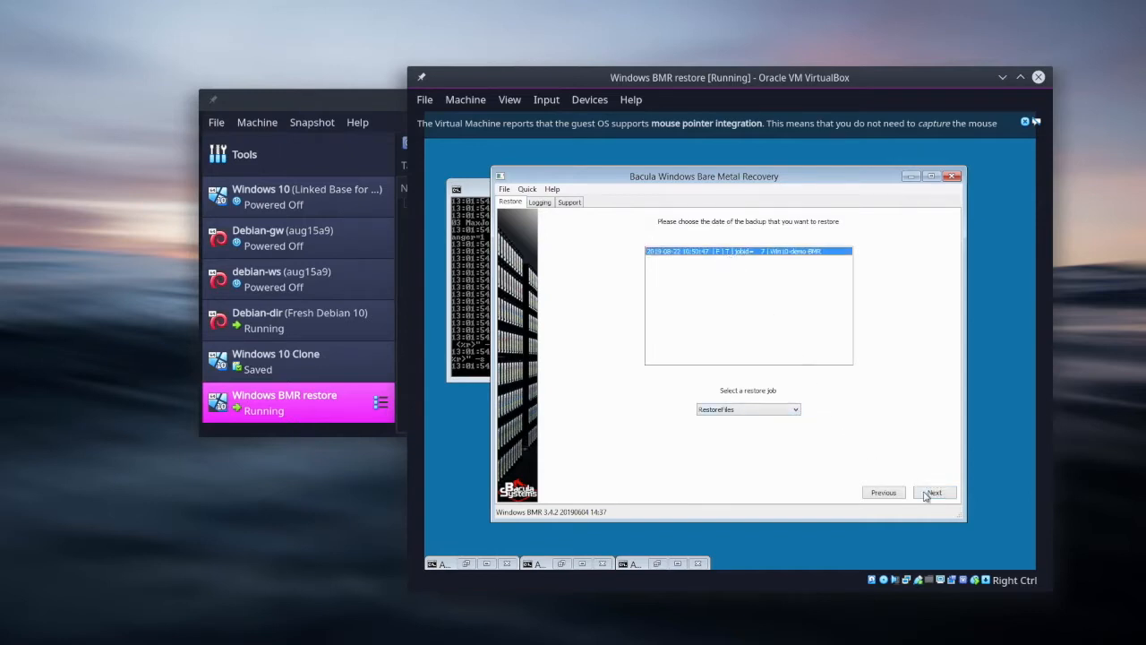
click(934, 490)
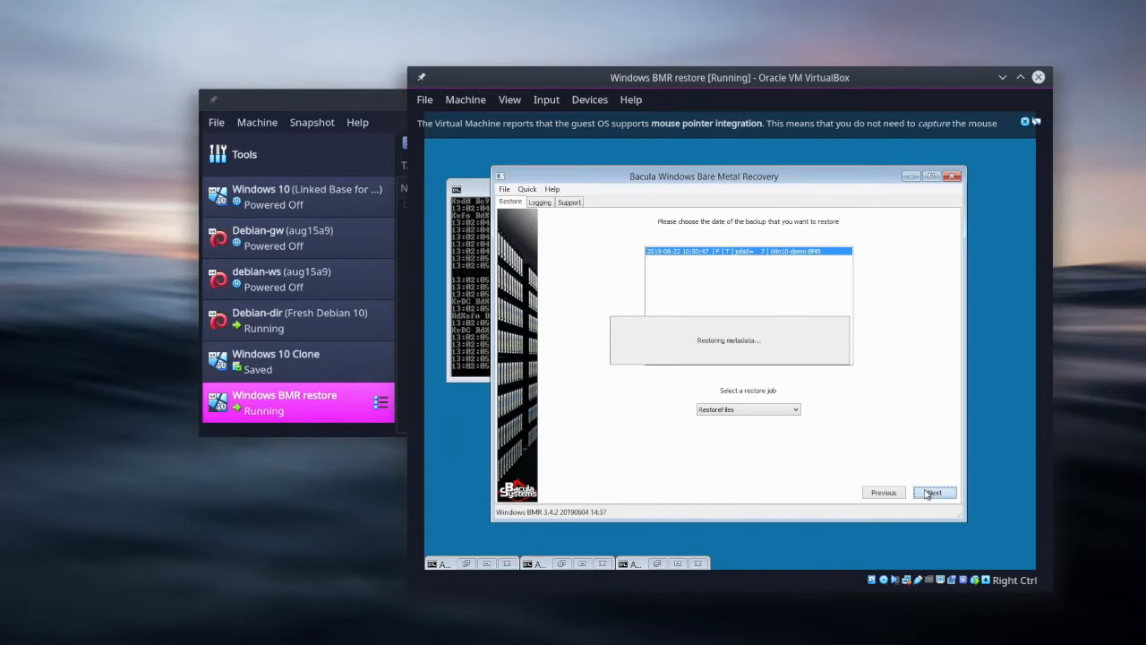
click(935, 492)
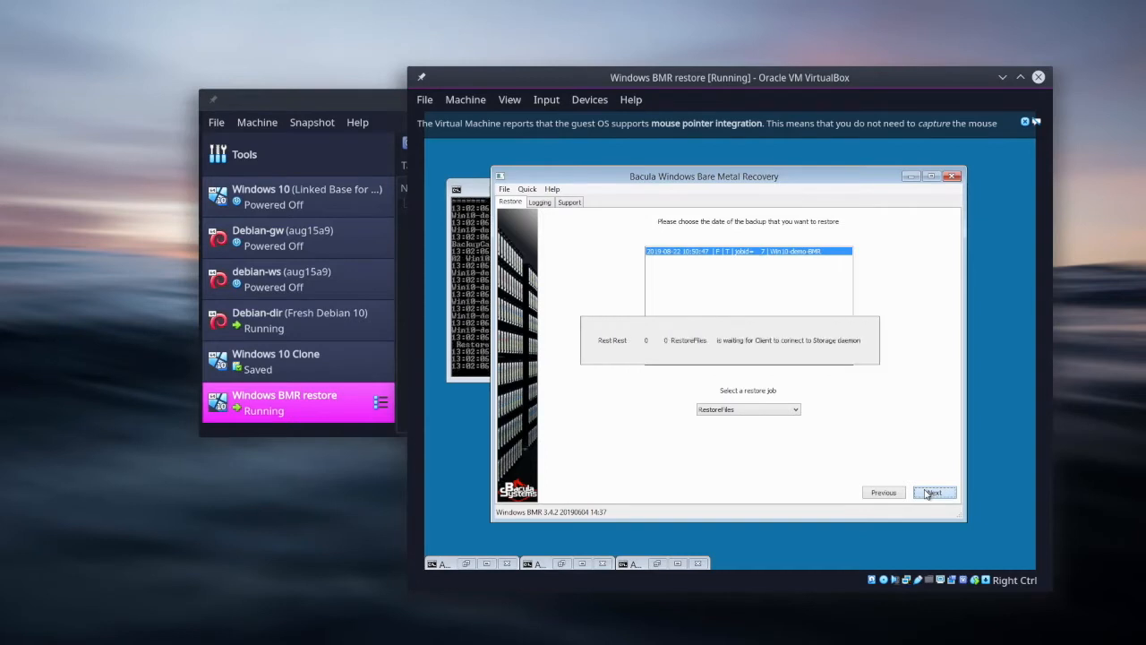
- Partition and format the disk automatically with disk IDs, mapping volumes to the new C: and F: partitions
click(935, 490)
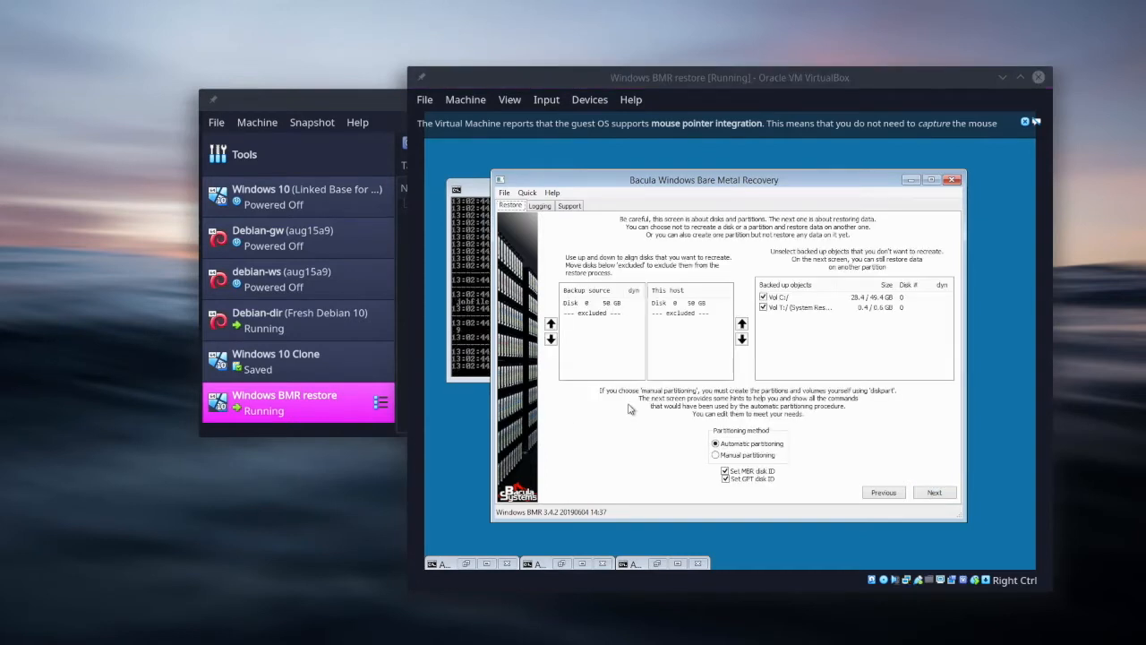
mouse_move(670, 311)
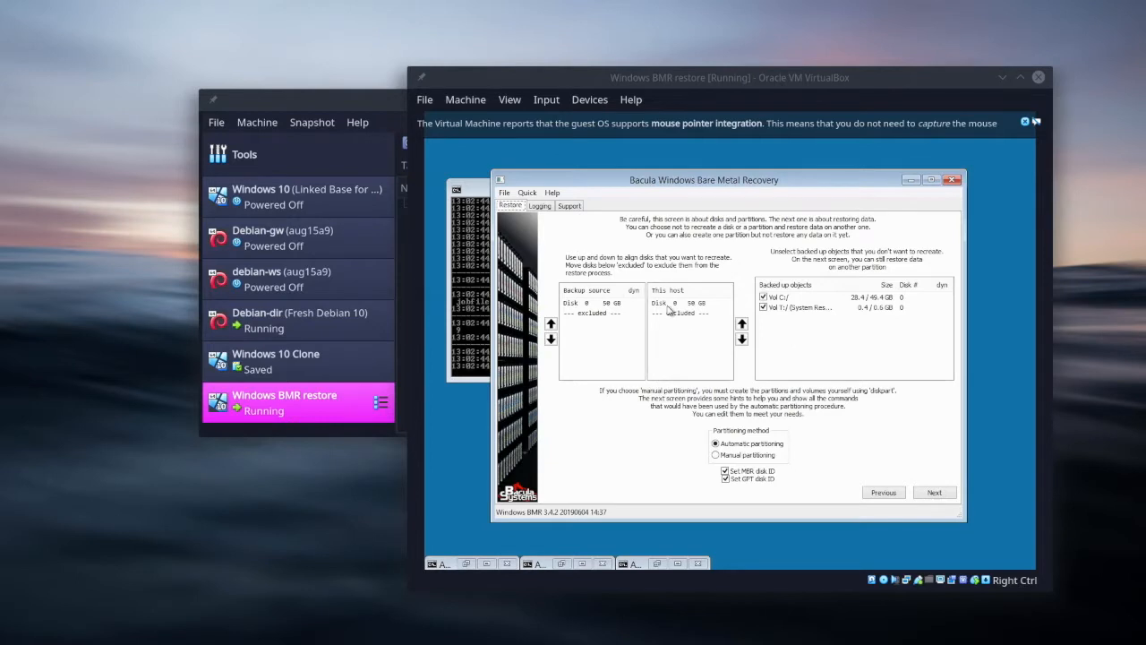
mouse_move(641, 304)
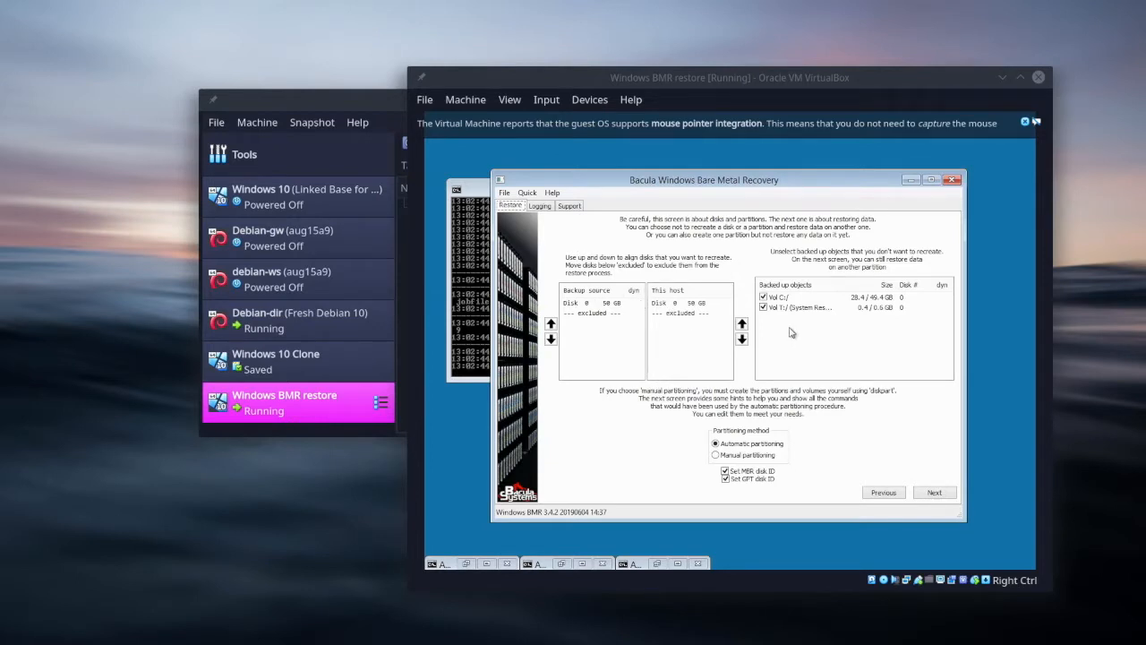
mouse_move(827, 317)
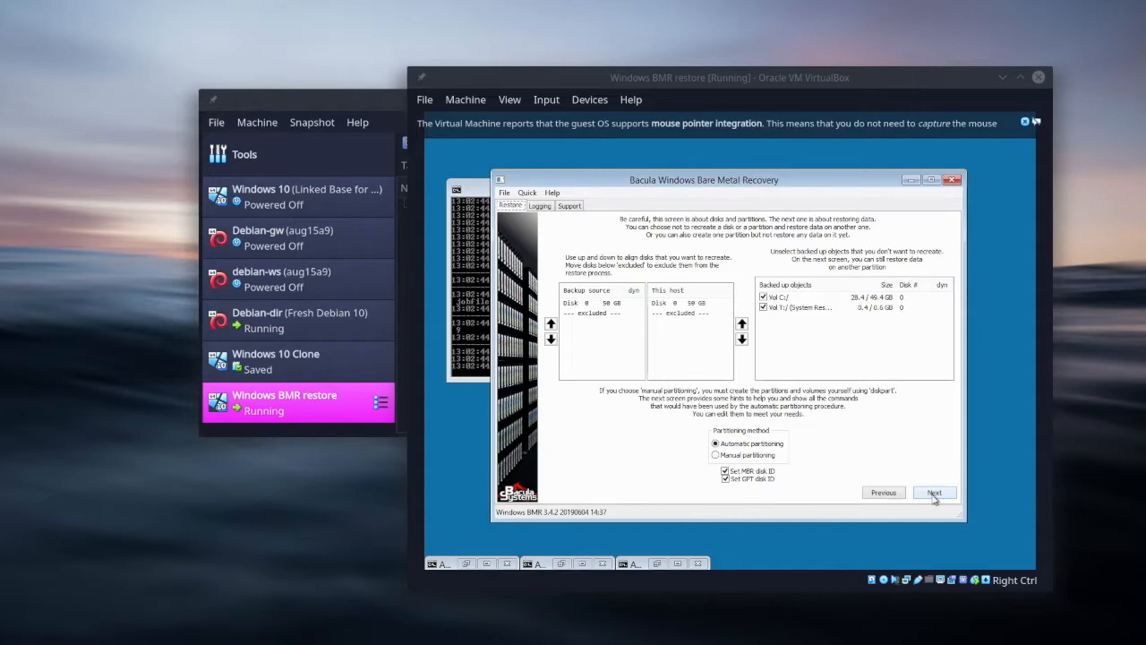
click(934, 491)
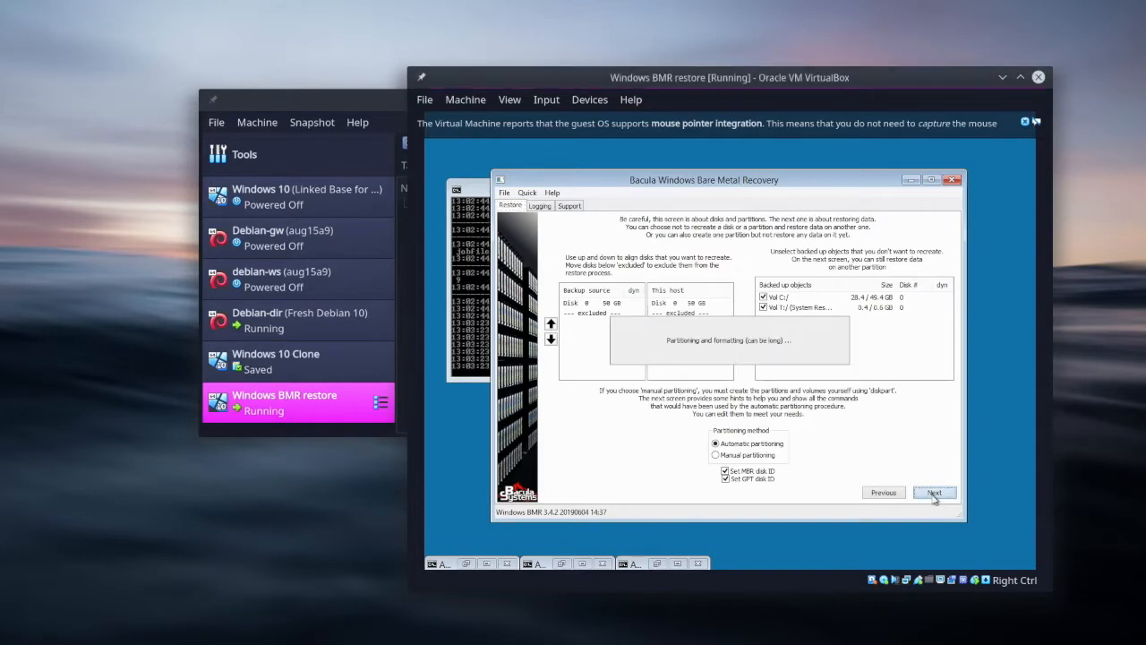
click(935, 491)
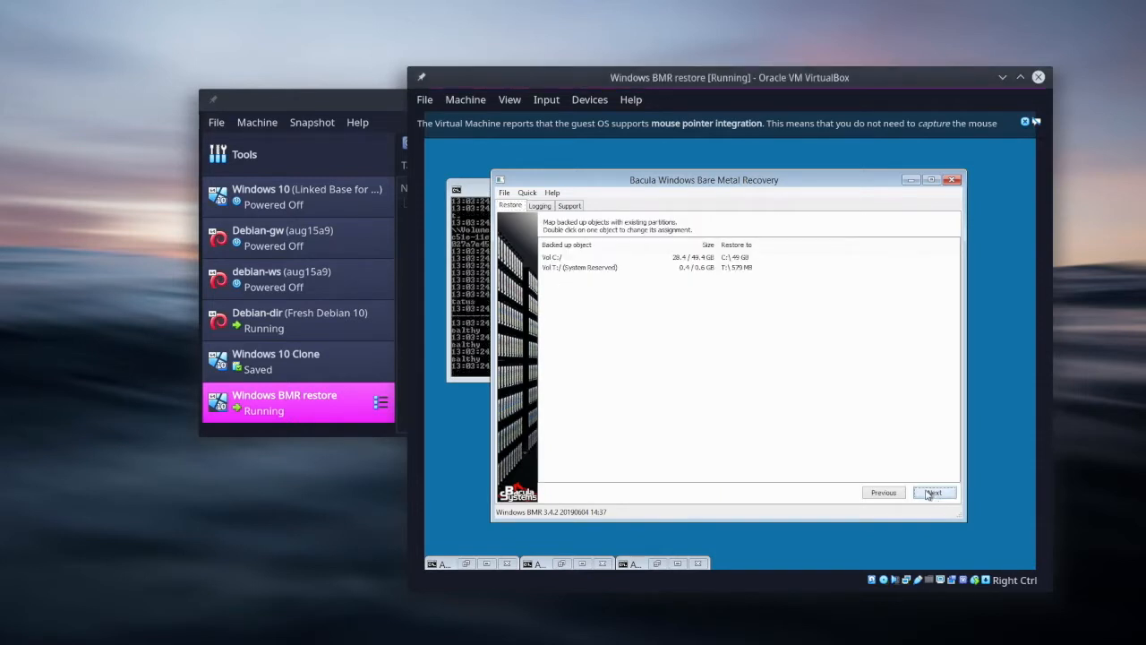
mouse_move(824, 437)
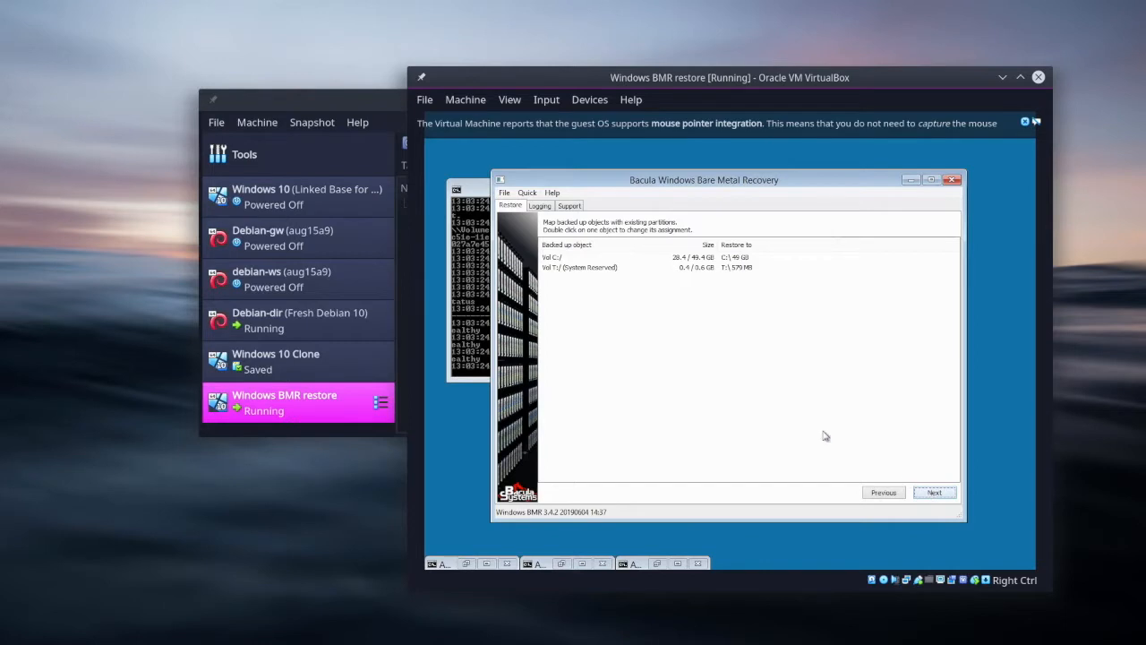
mouse_move(899, 422)
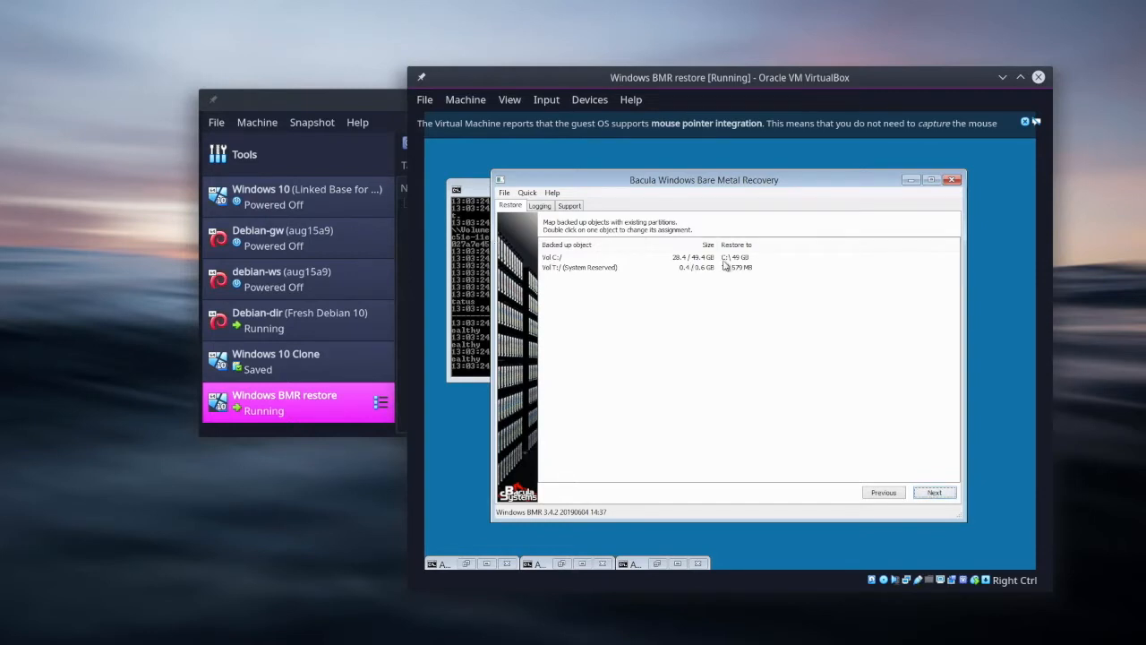
click(934, 491)
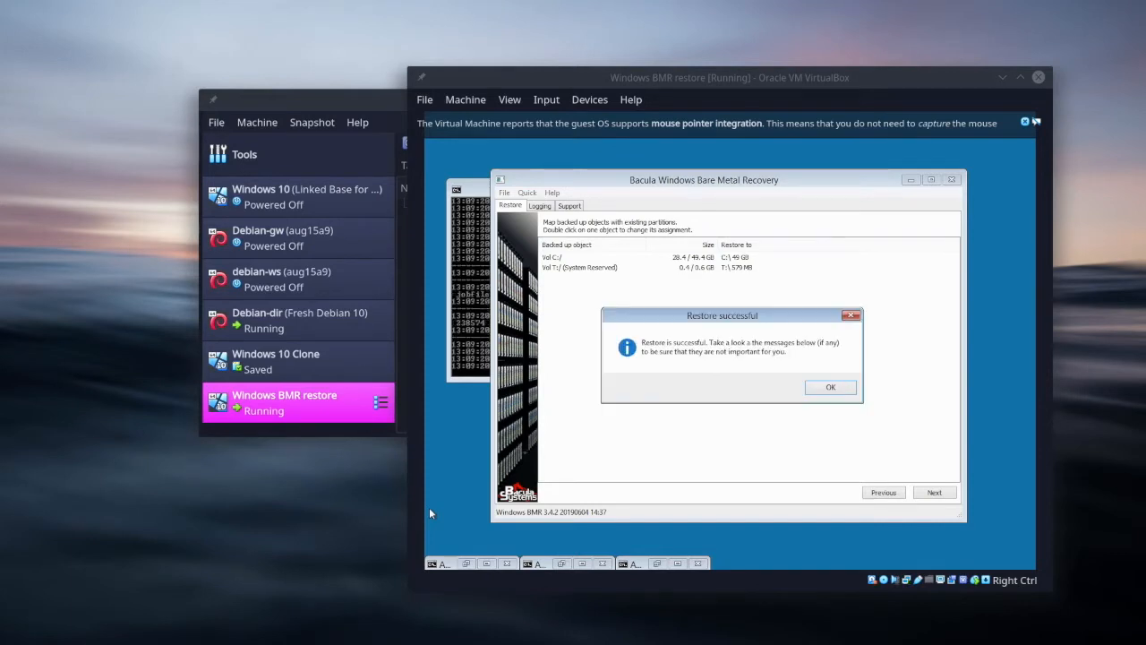
mouse_move(763, 374)
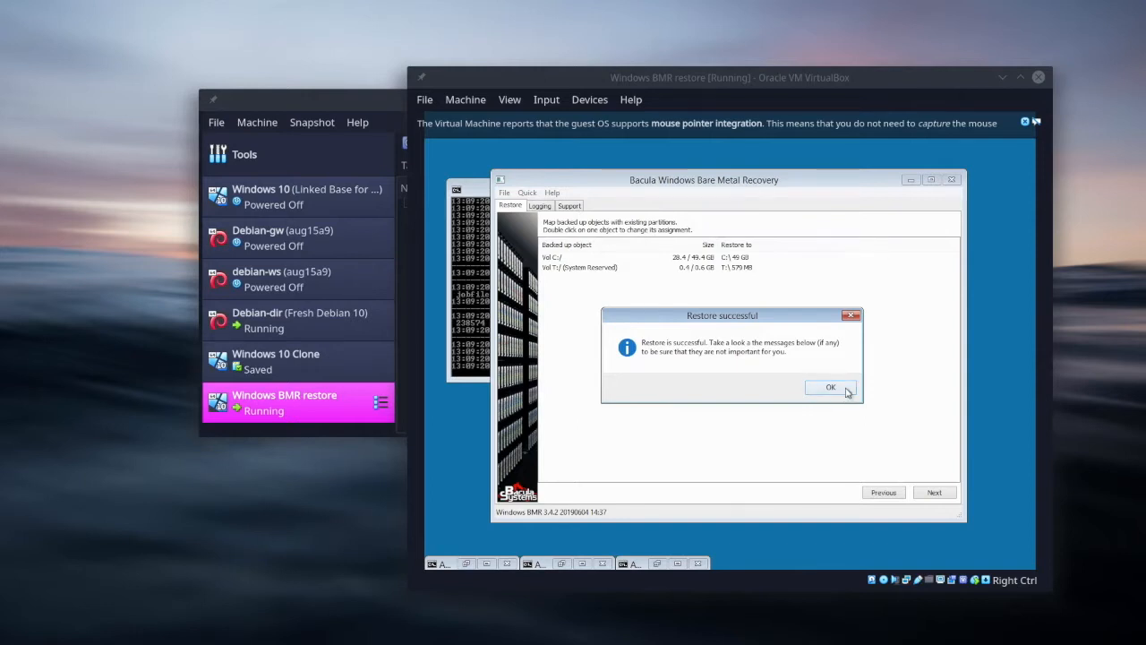
- Acknowledge the Restore successful message and finish the recovery so the machine reboots
click(830, 387)
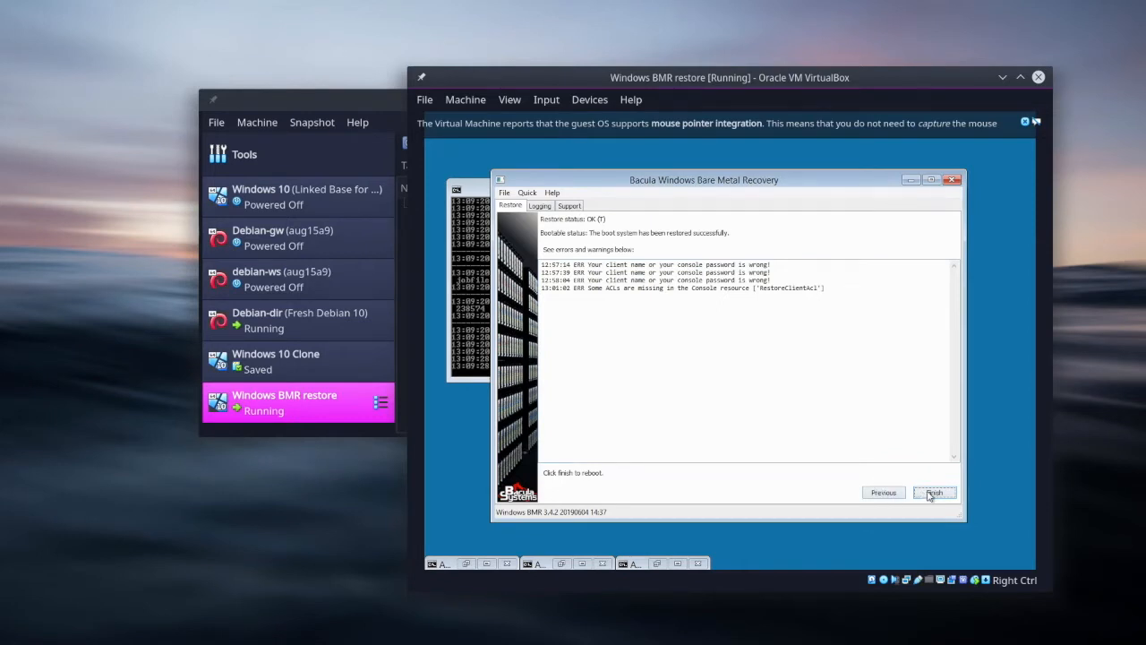
click(934, 492)
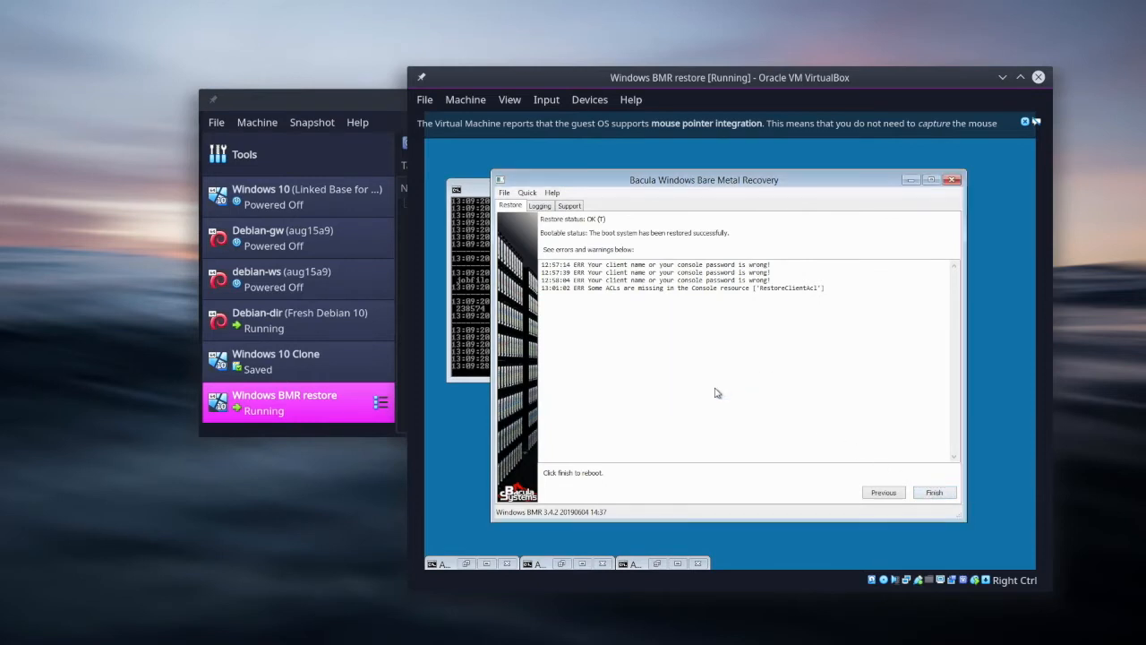
click(934, 490)
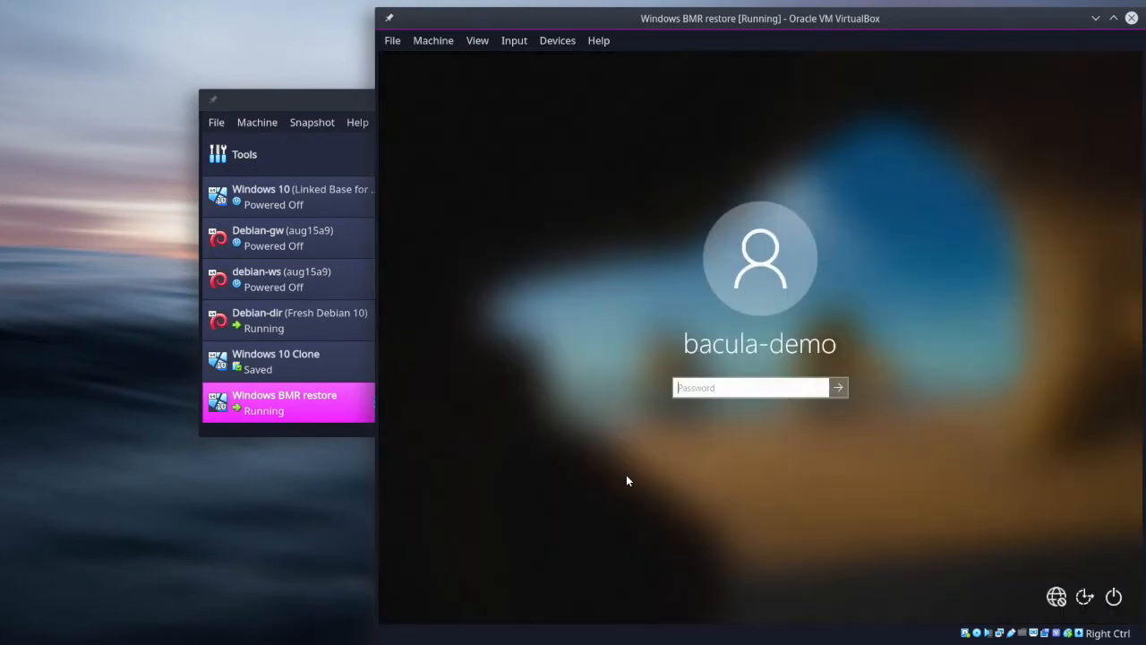
- Log in as the bacula-demo user to reach the restored Windows 10 desktop
click(838, 387)
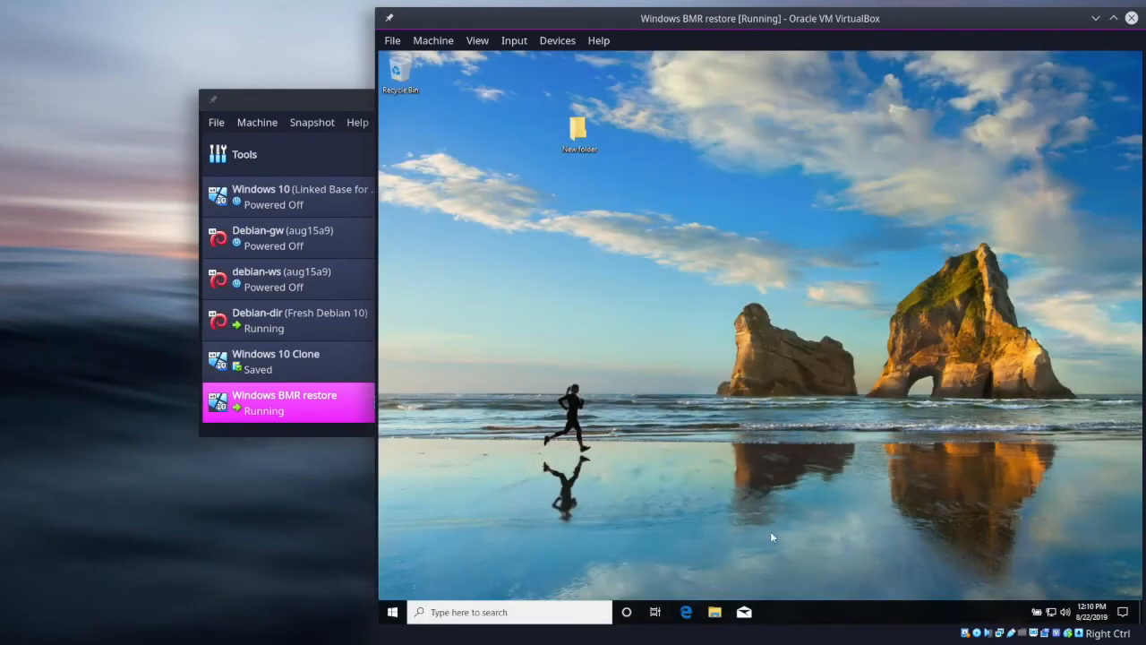
mouse_move(713, 528)
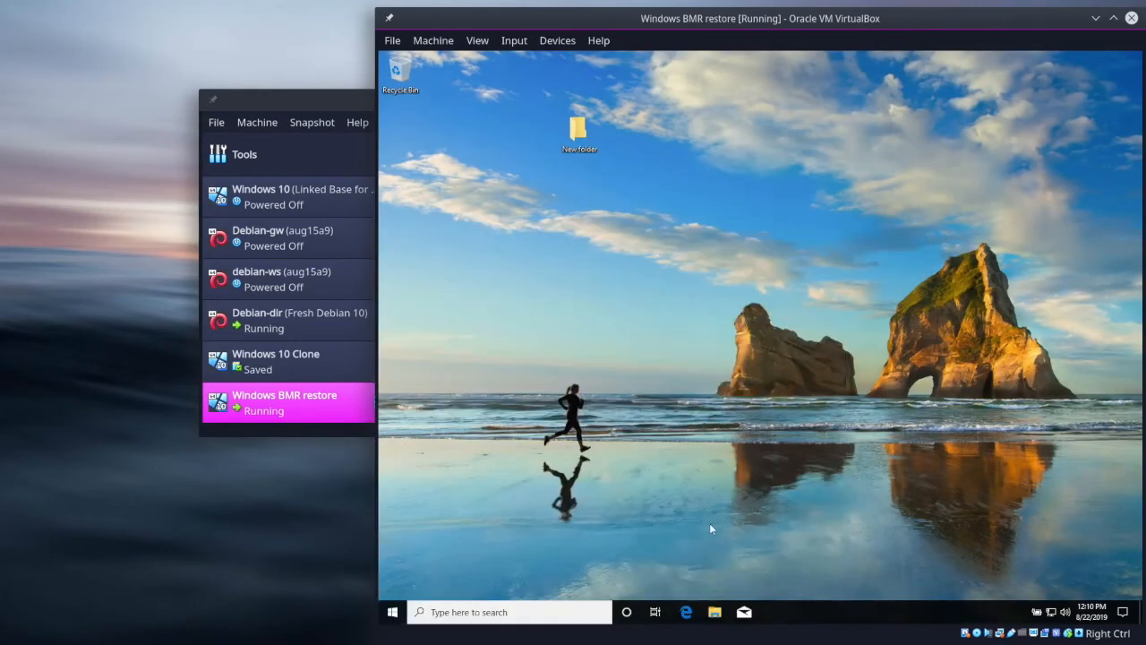